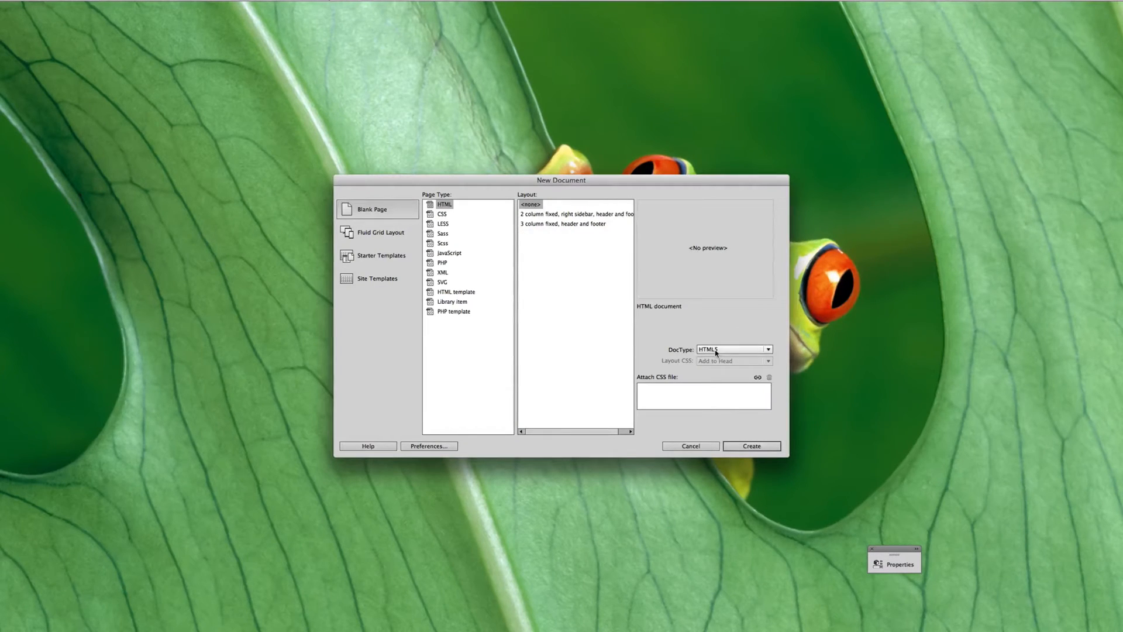
Create a blank HTML page with the HTML5 doctype from the New Document dialog.
click(750, 446)
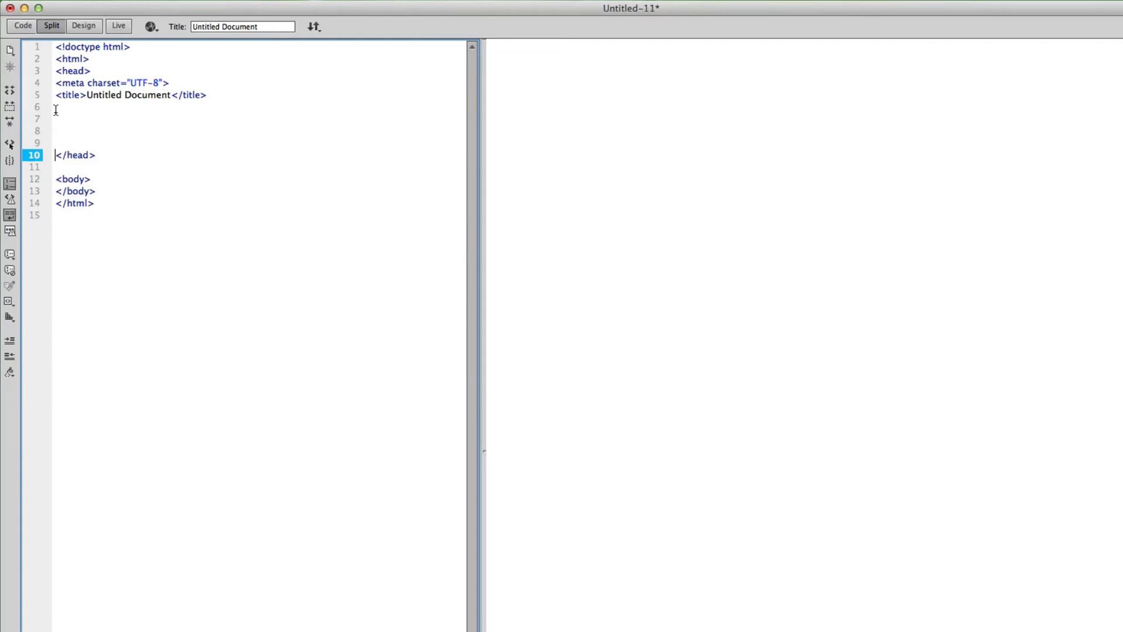
Add a <style> block in the head containing a .box1 selector.
text(<st)
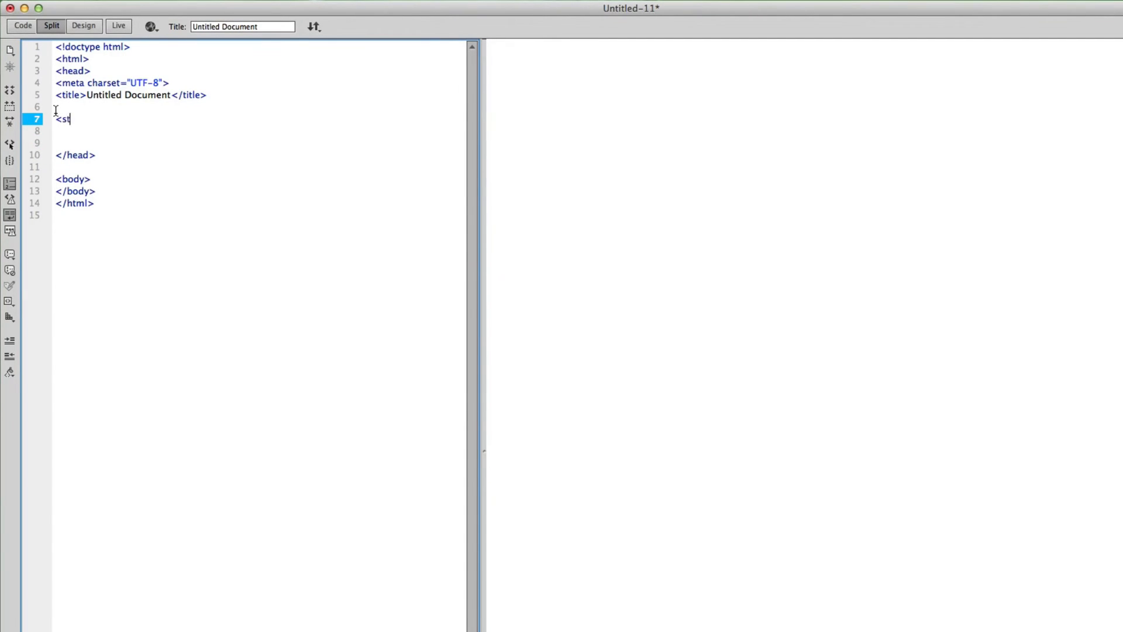
text(yle>)
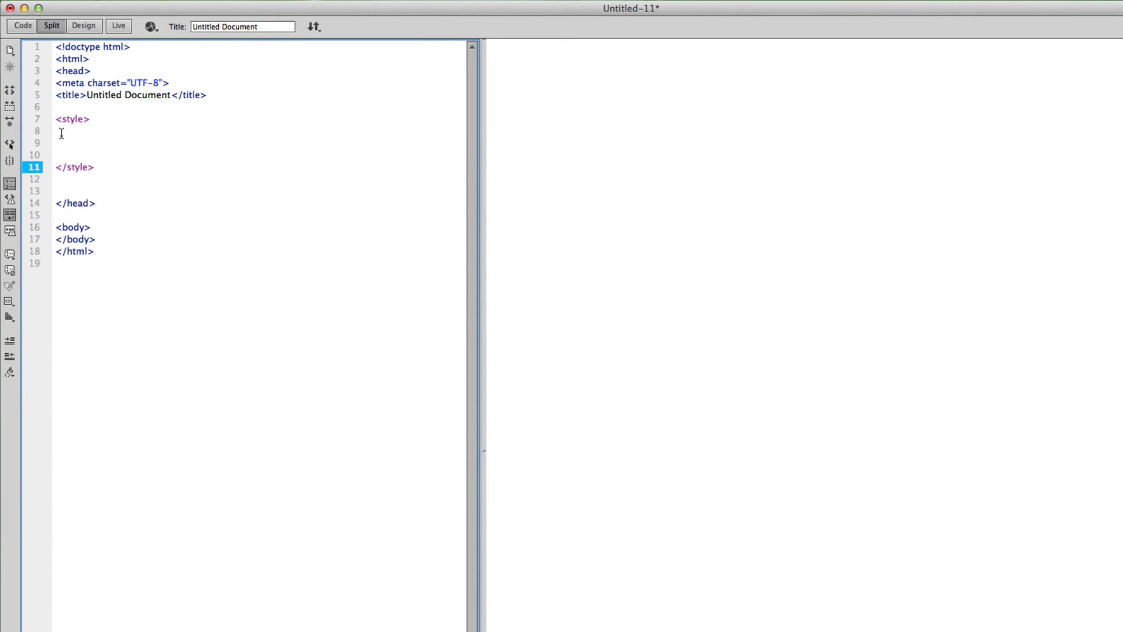
click(65, 132)
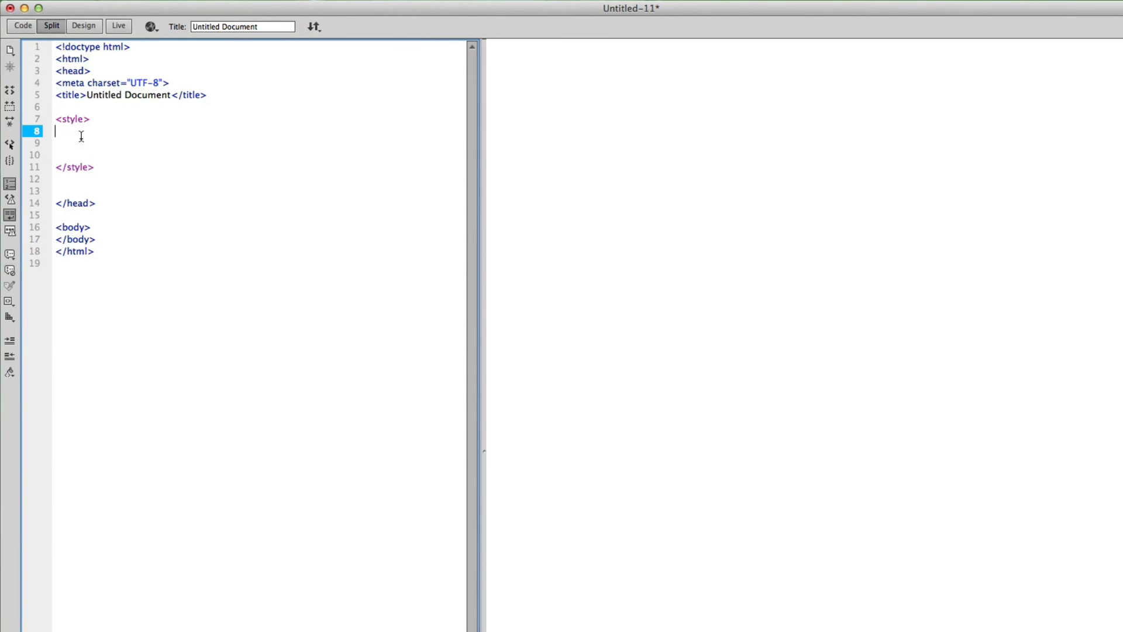
text(.bd)
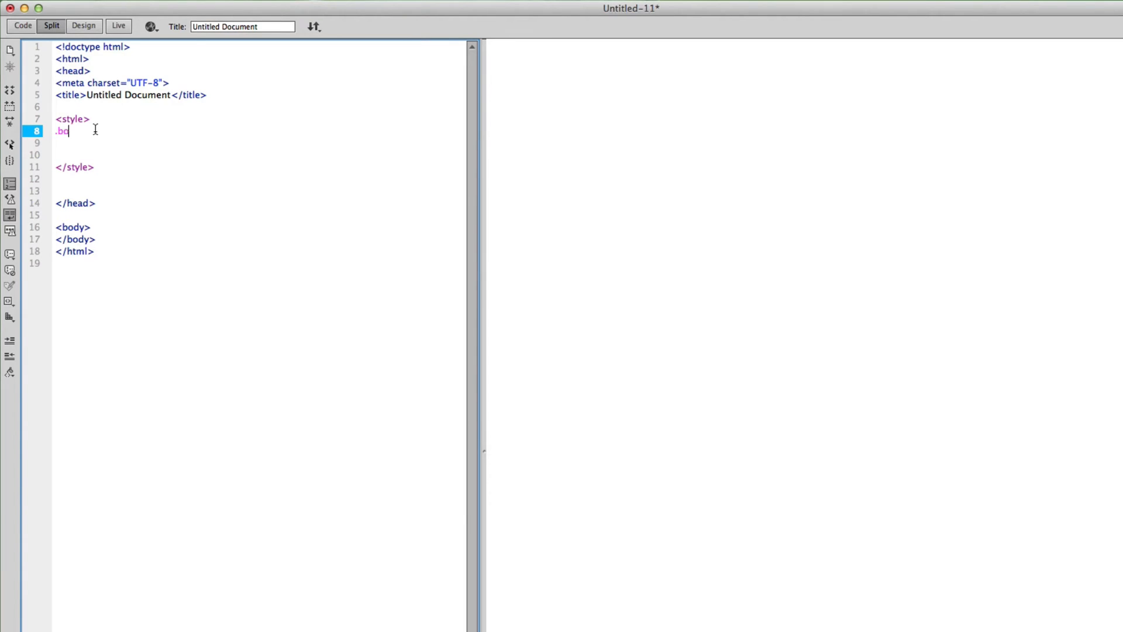
text(x1{)
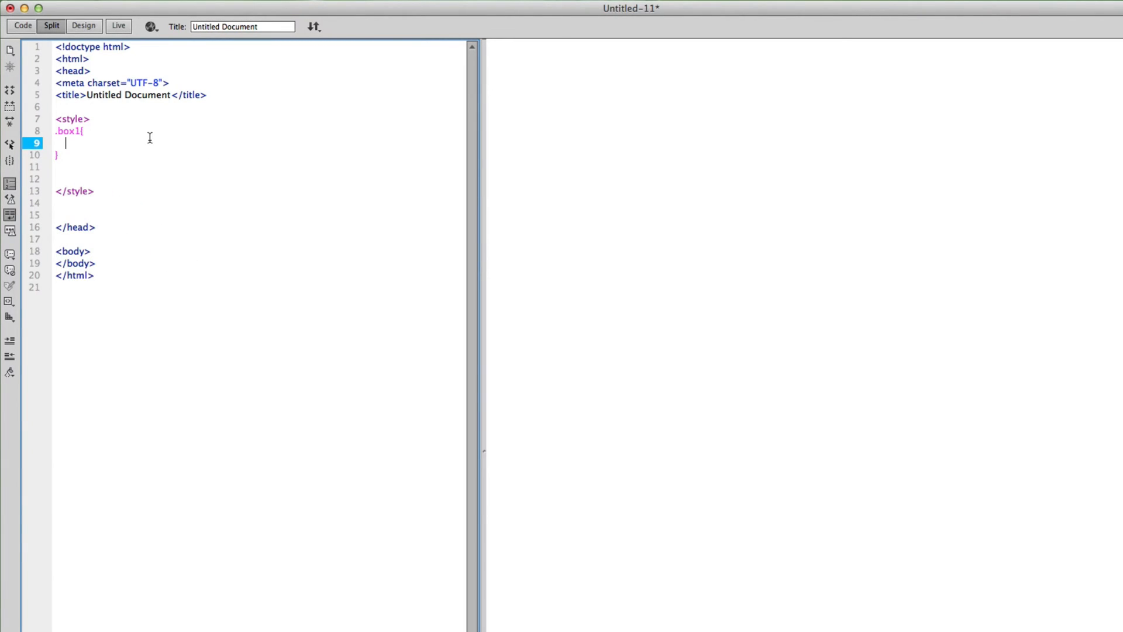
Give .box1 a #F80206 background color, 100px width and 100px height.
text(background)
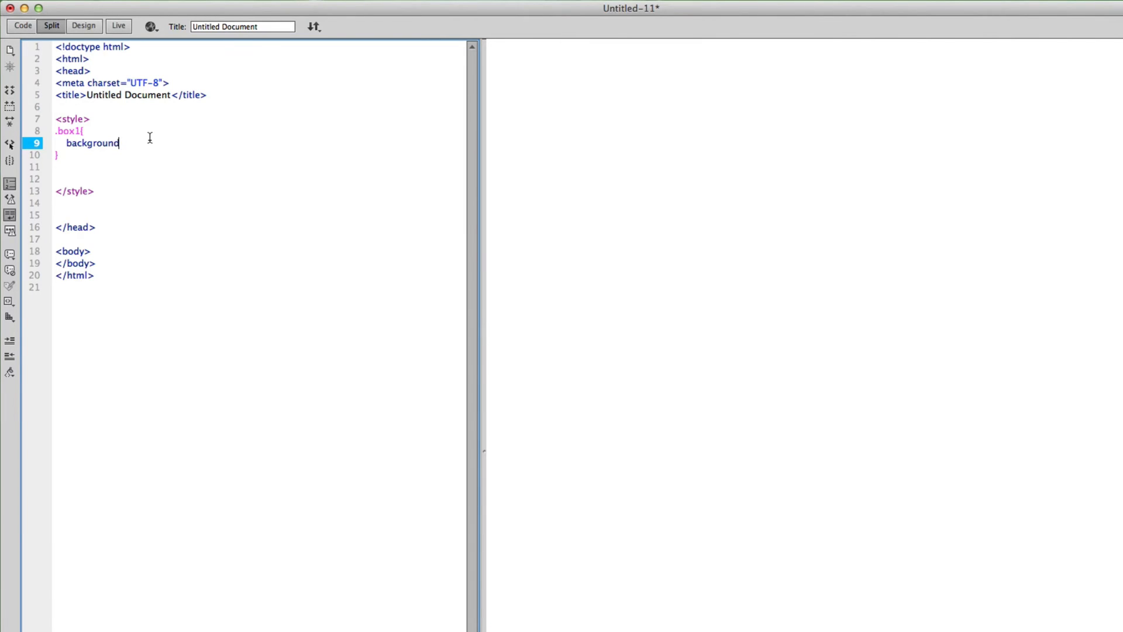
text(col)
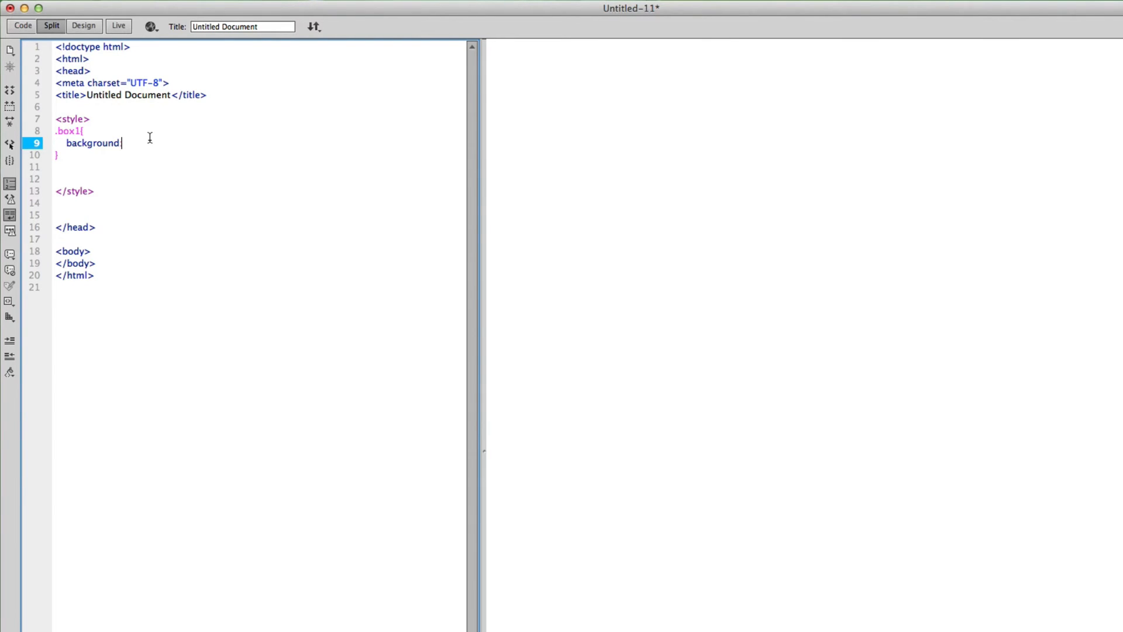
text(#F80206)
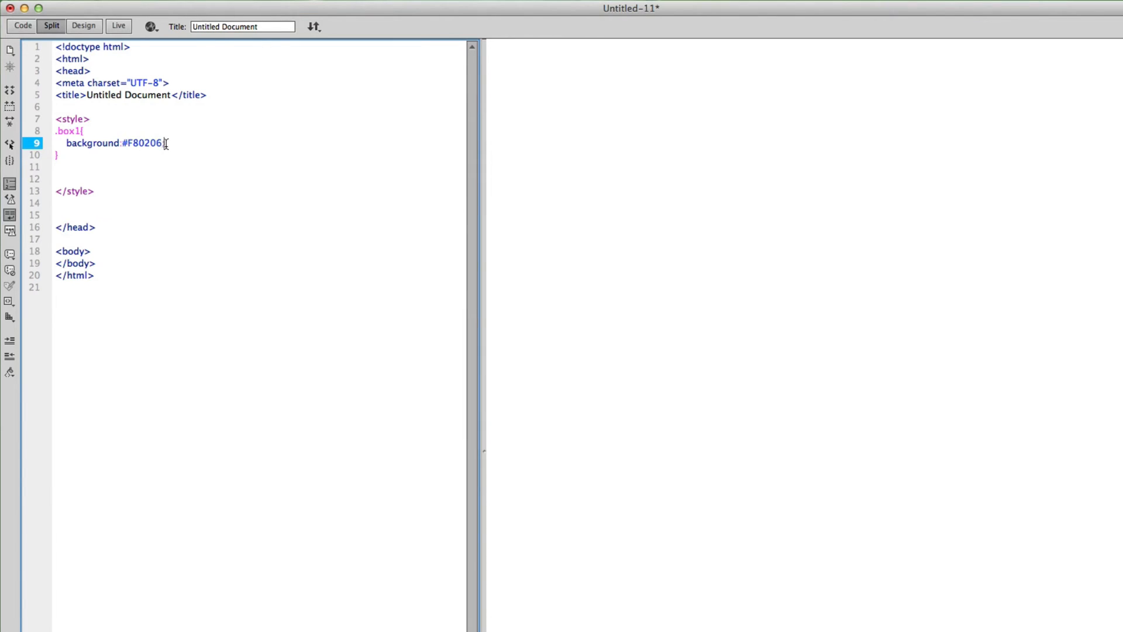
text(width)
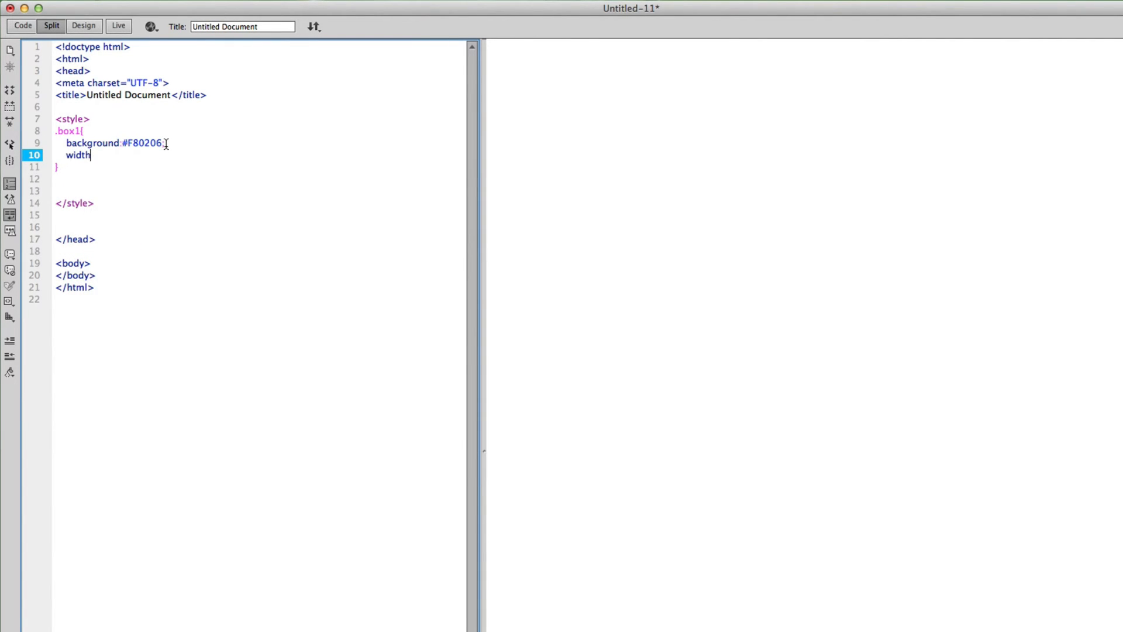
text(:100px)
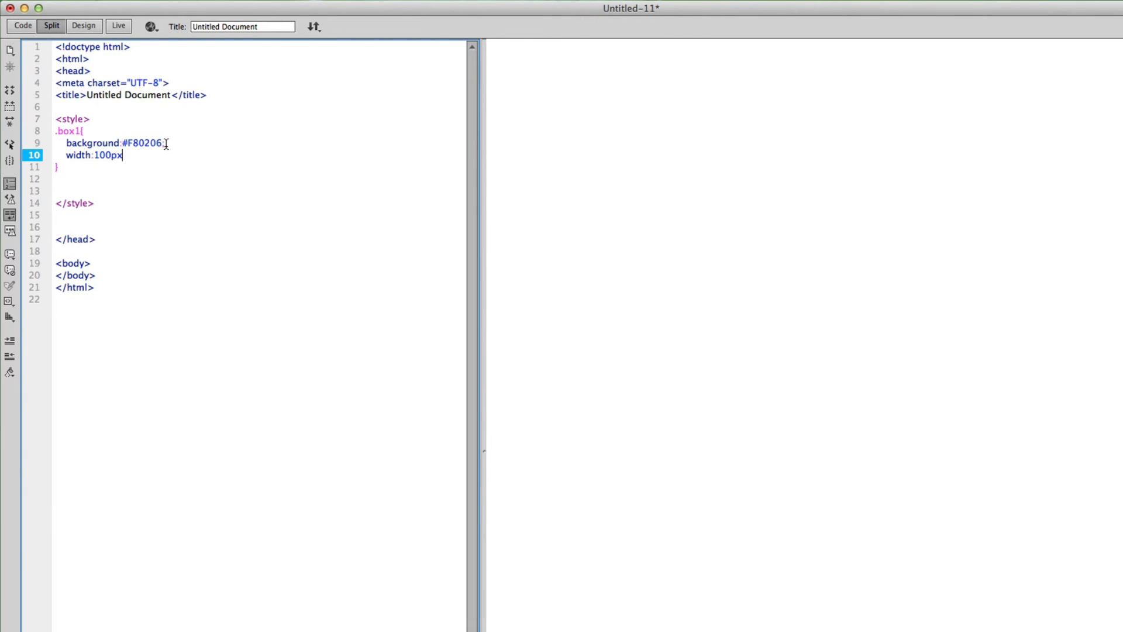
text(height:)
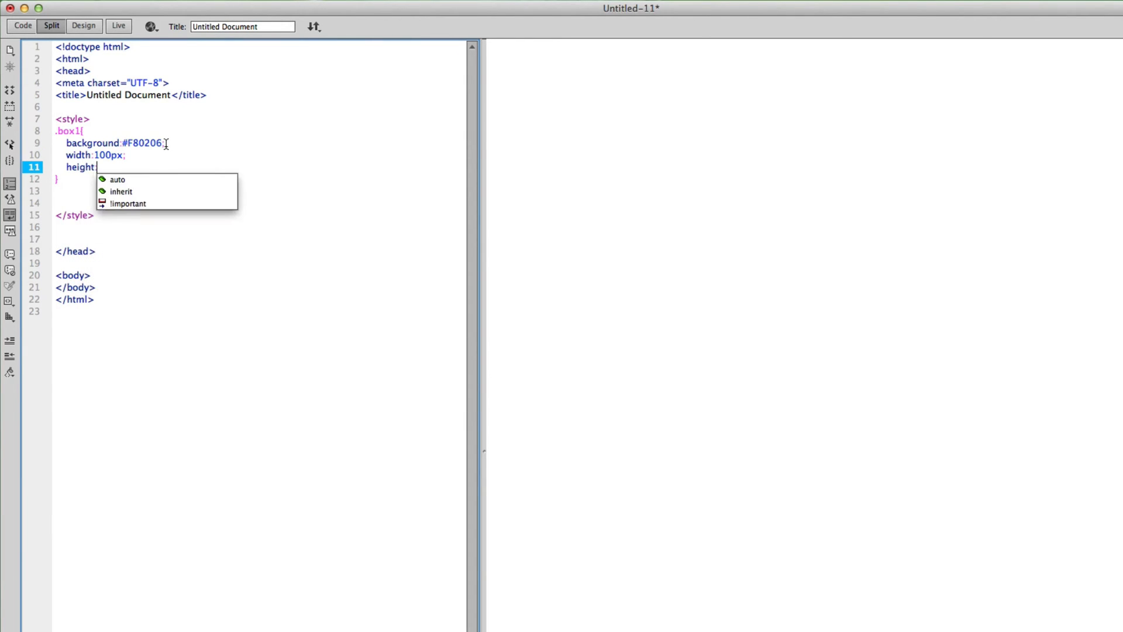
text(100px;)
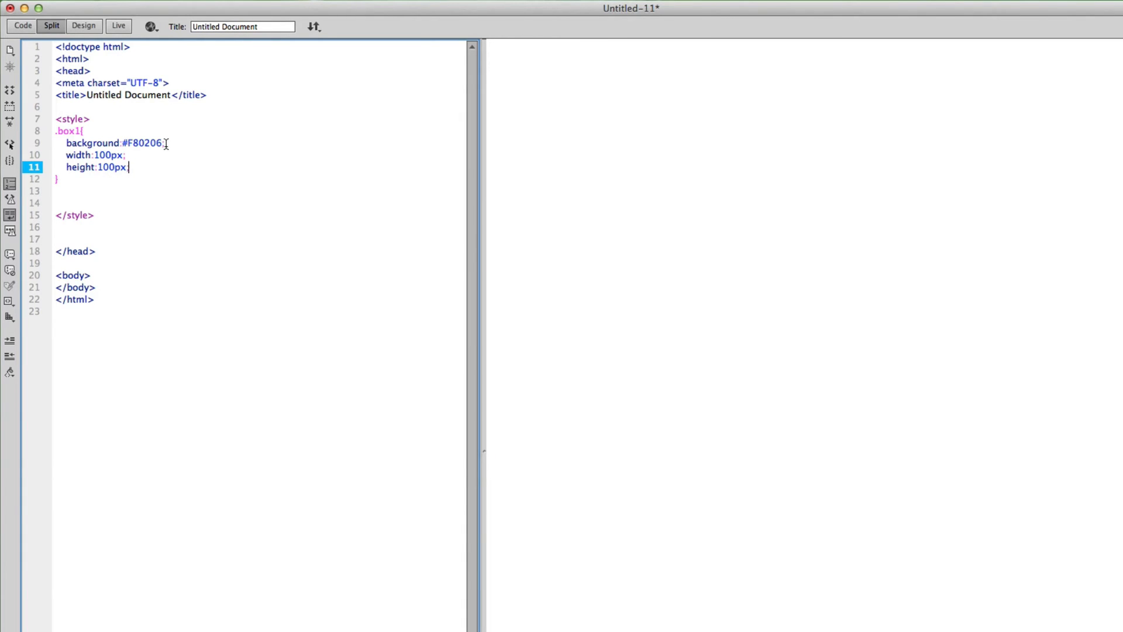
mouse_move(85, 183)
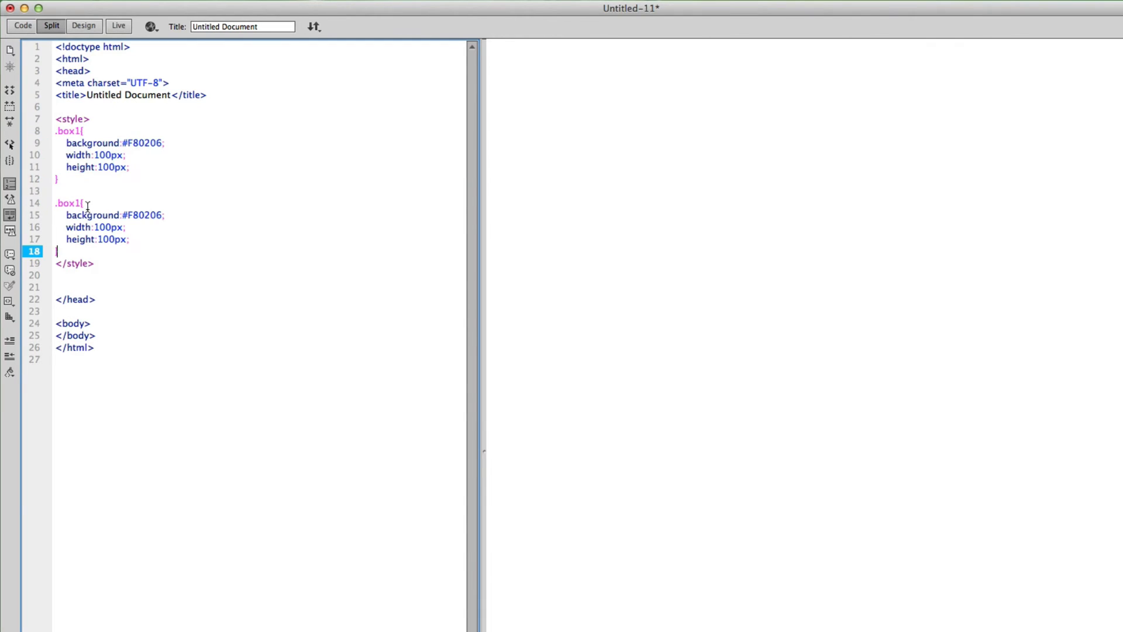
Rename the pasted rule to .box2, make its background blue, and add a blank line.
click(72, 203)
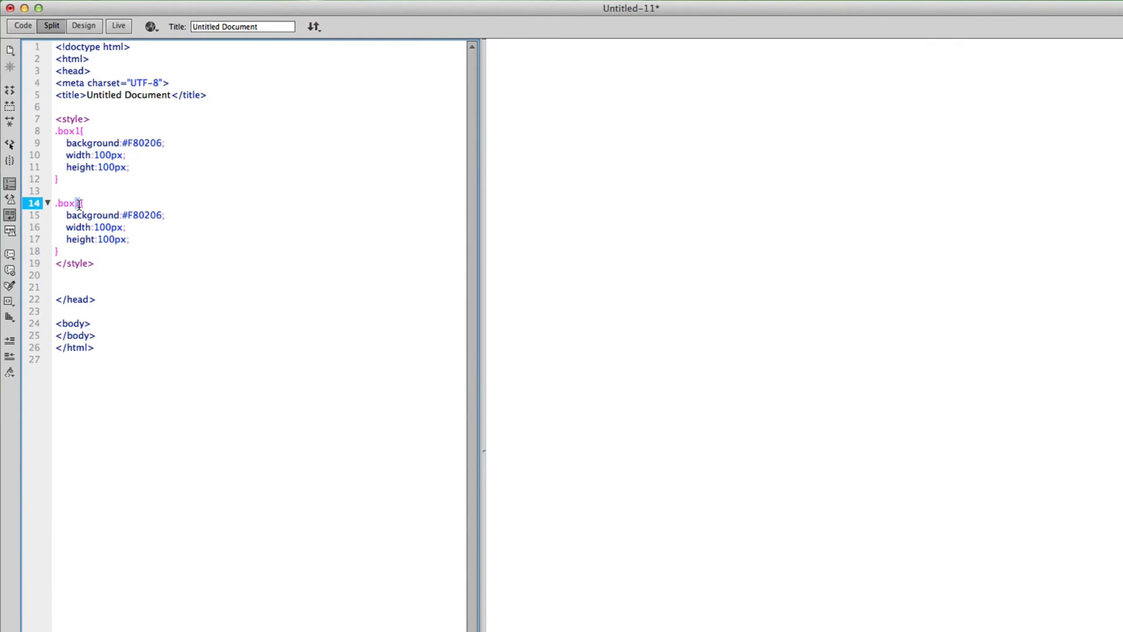
text(2)
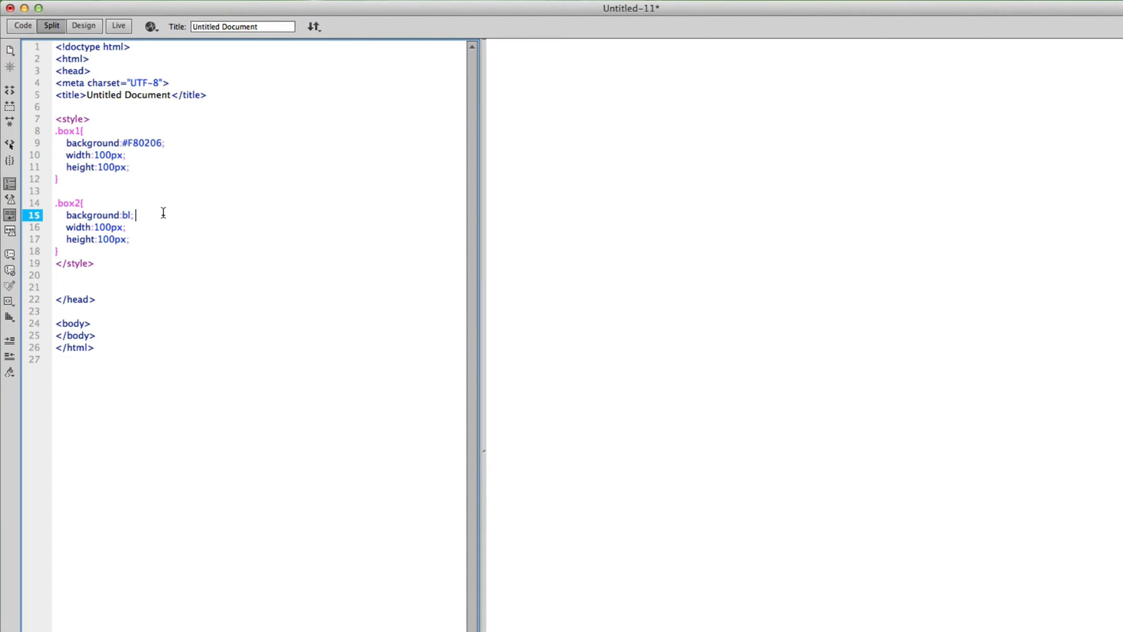
text(ue)
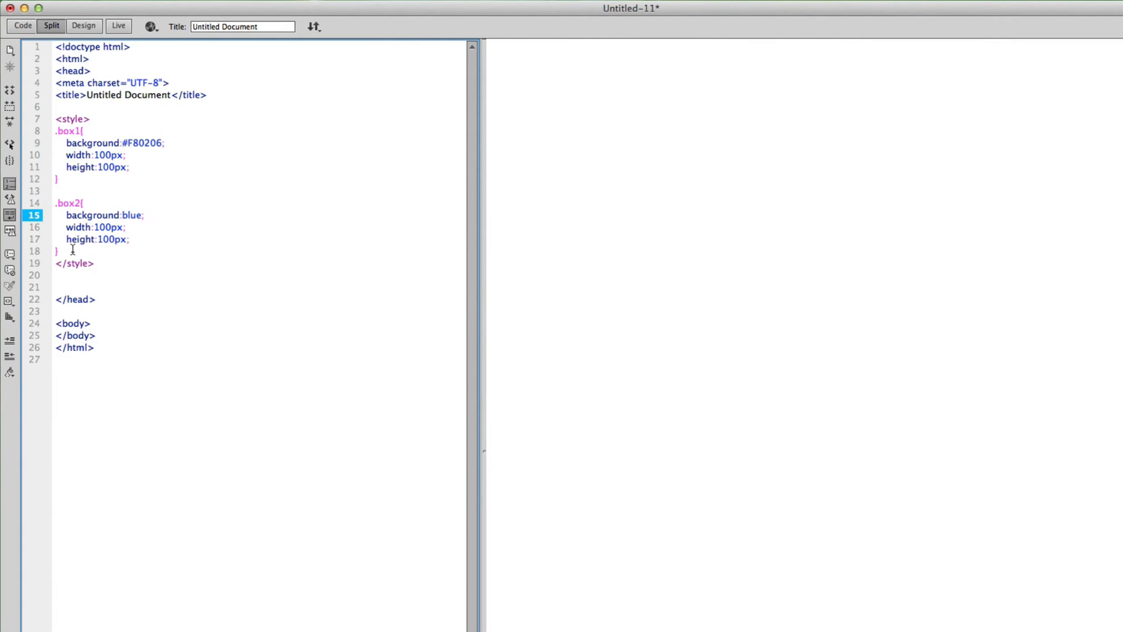
key(Return)
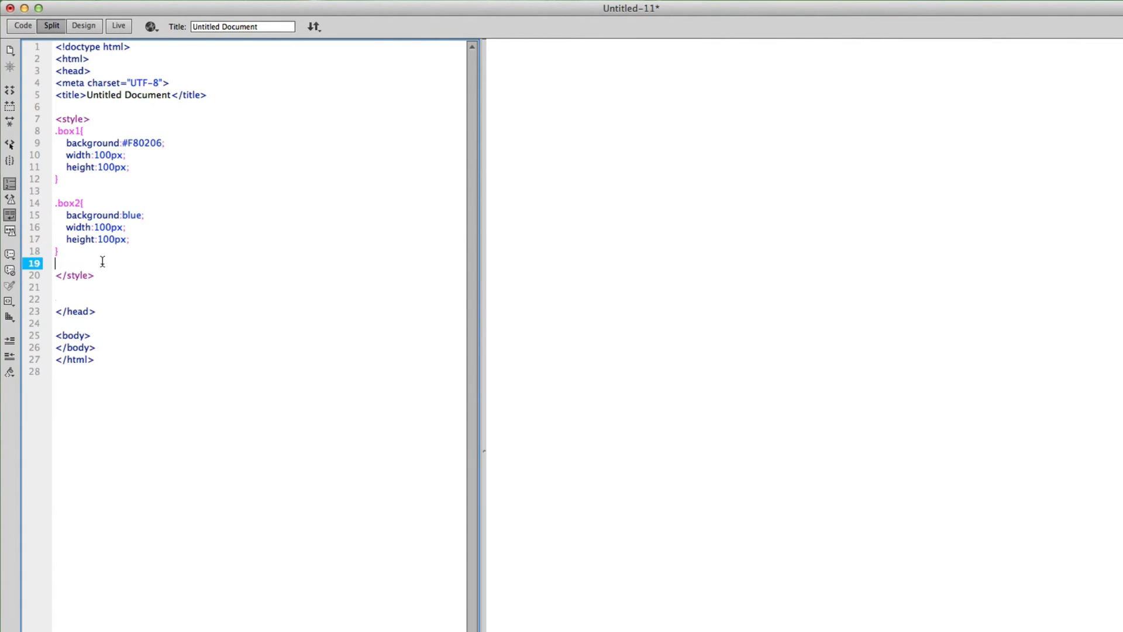
mouse_move(542, 204)
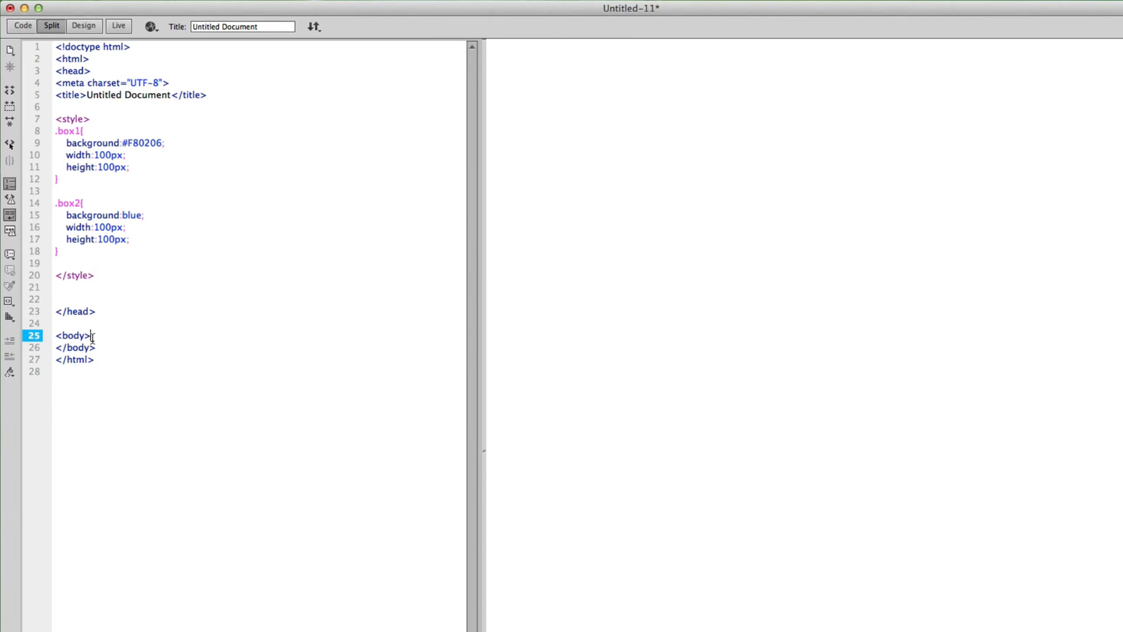
Add a div with class box1 inside the body, using code hints.
key(enter)
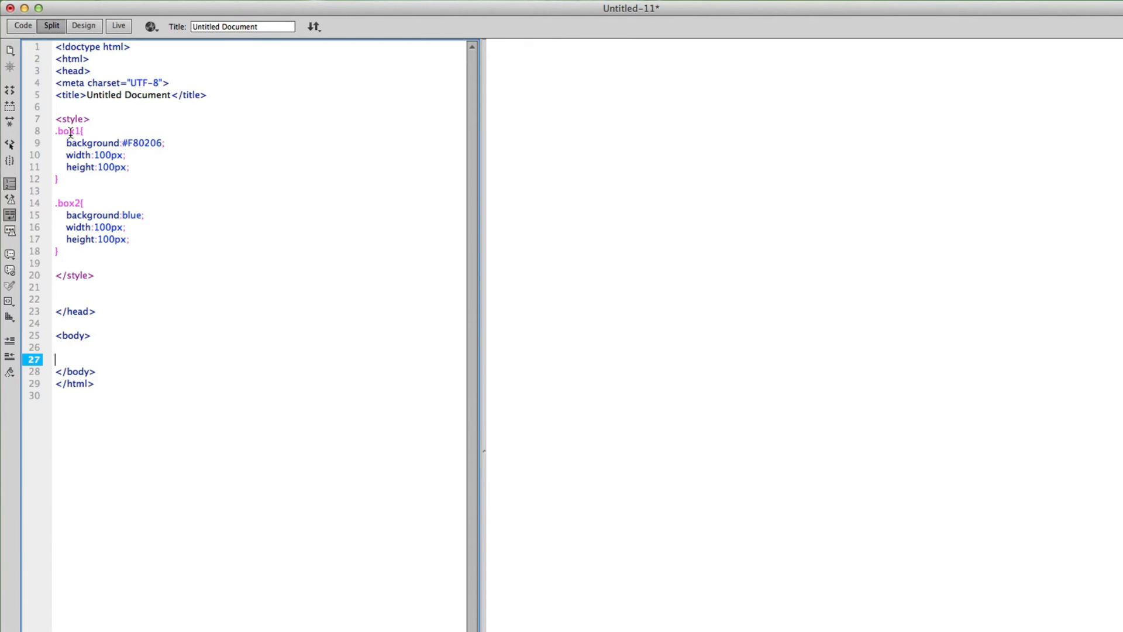
text(<d)
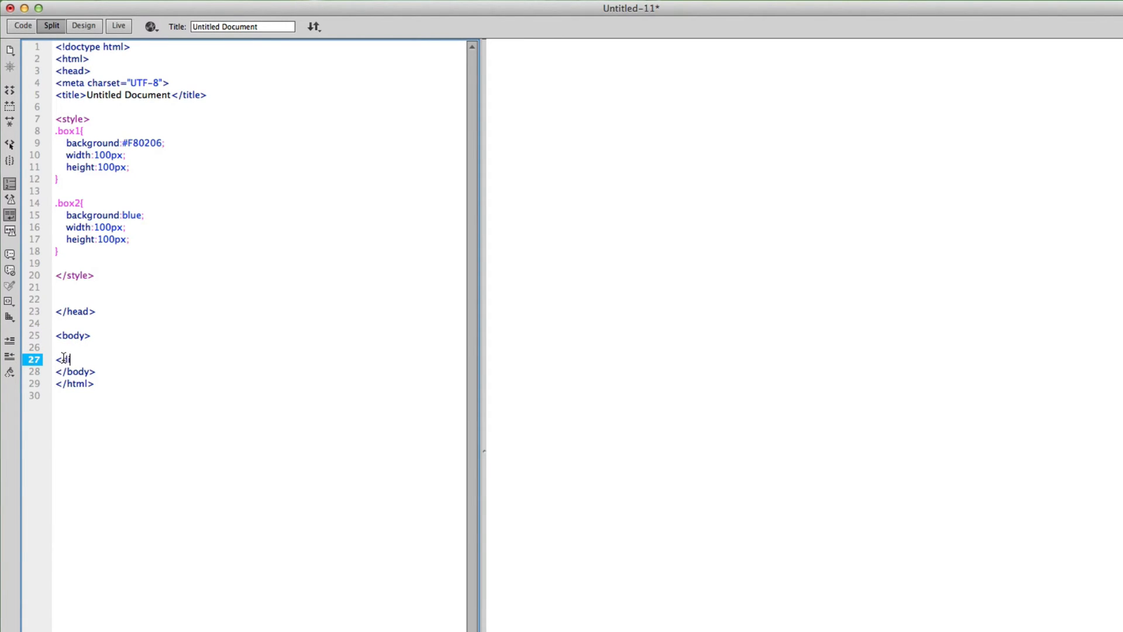
text(div class=")
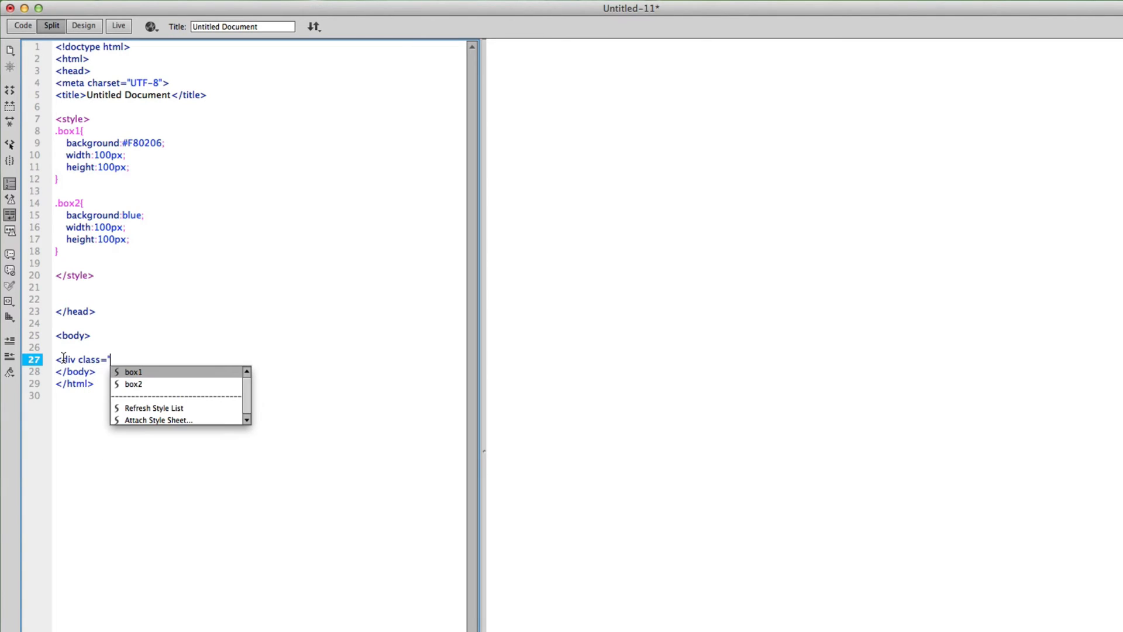
click(133, 372)
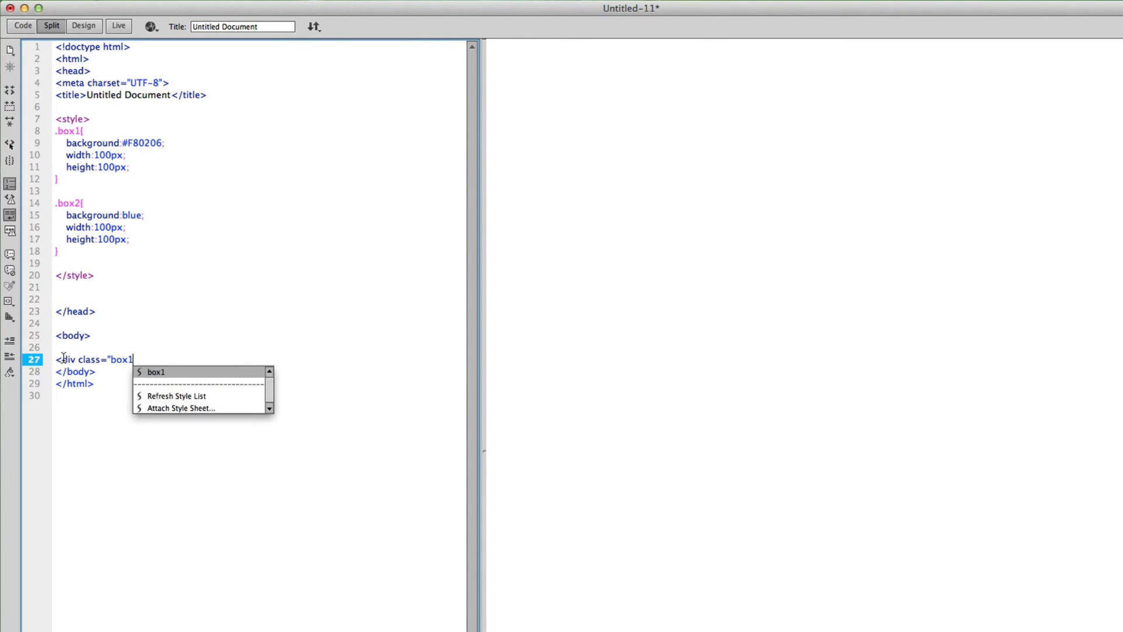
click(156, 372)
text(<div class="box2"></div>)
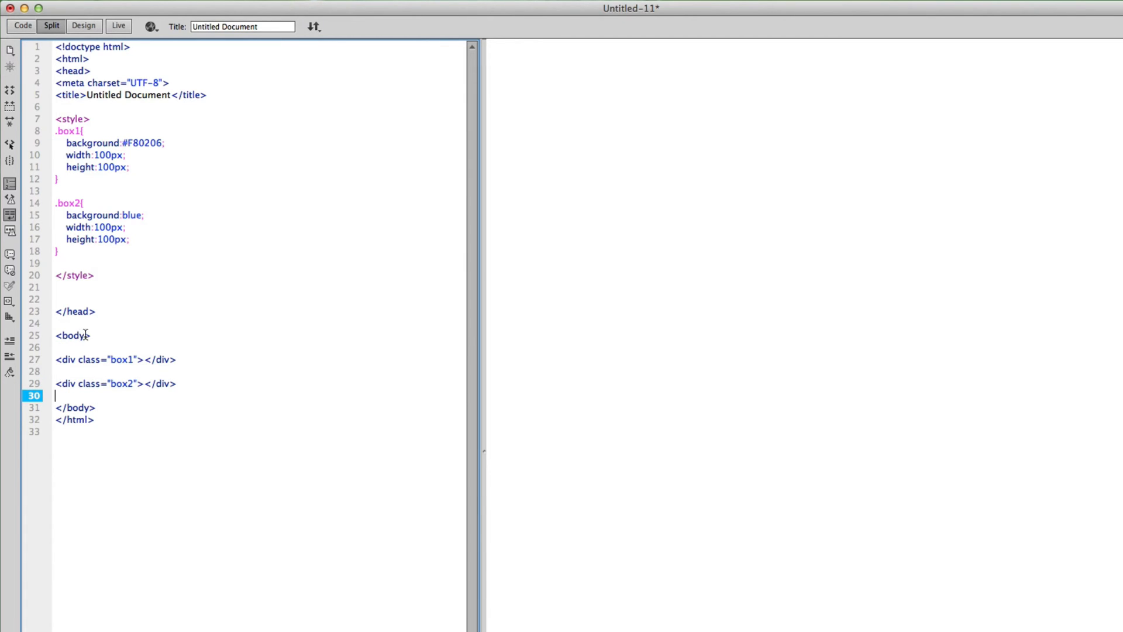
mouse_move(180, 409)
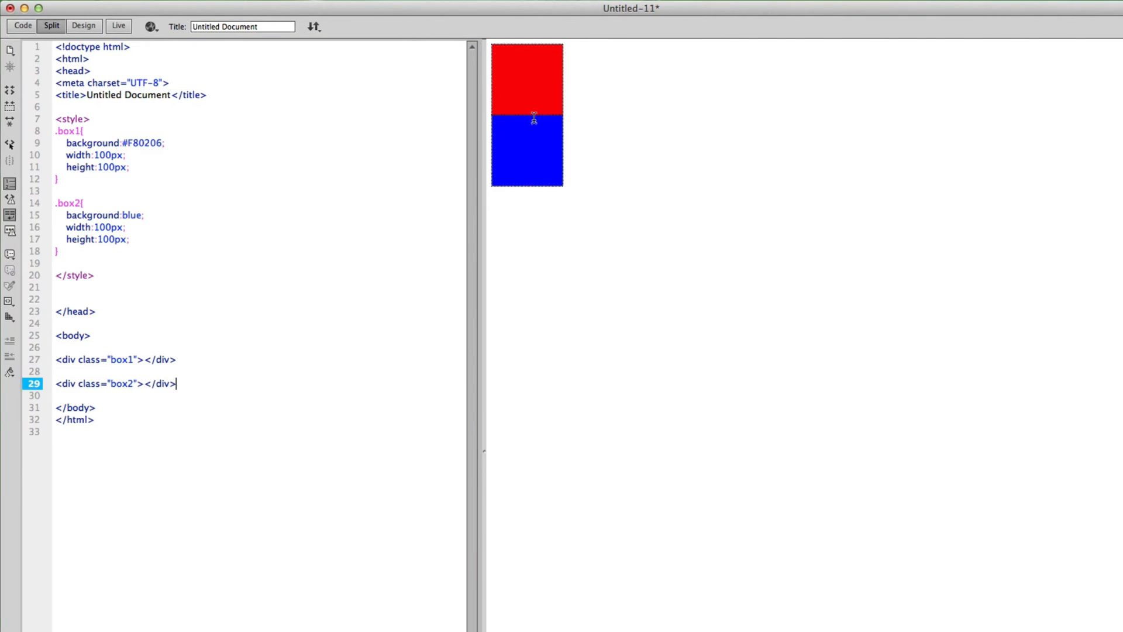
mouse_move(484, 141)
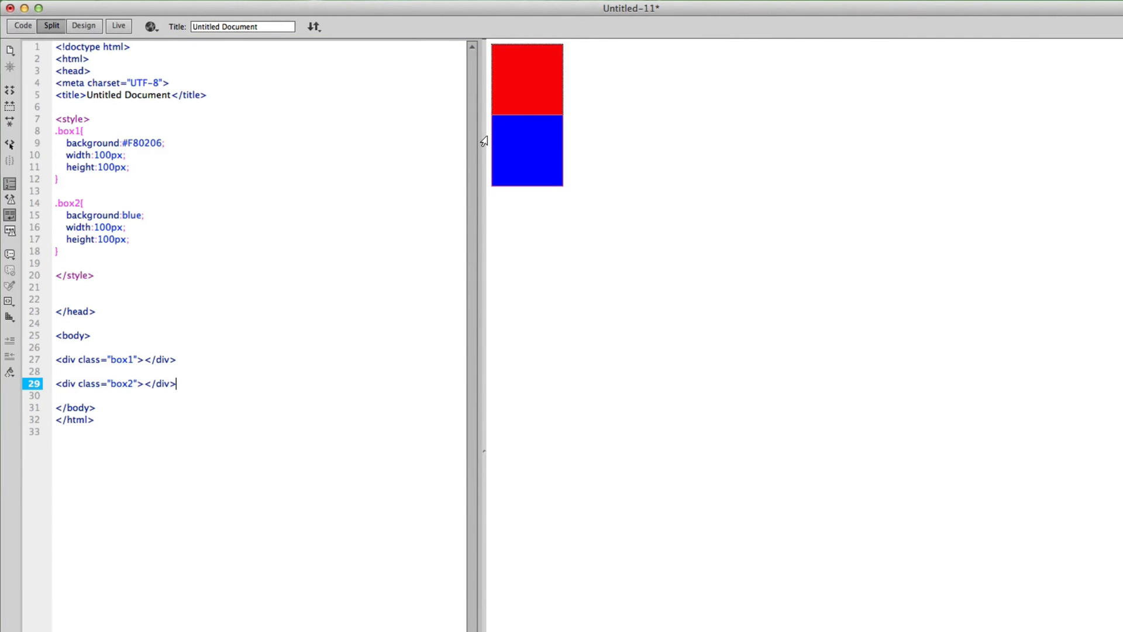
mouse_move(466, 143)
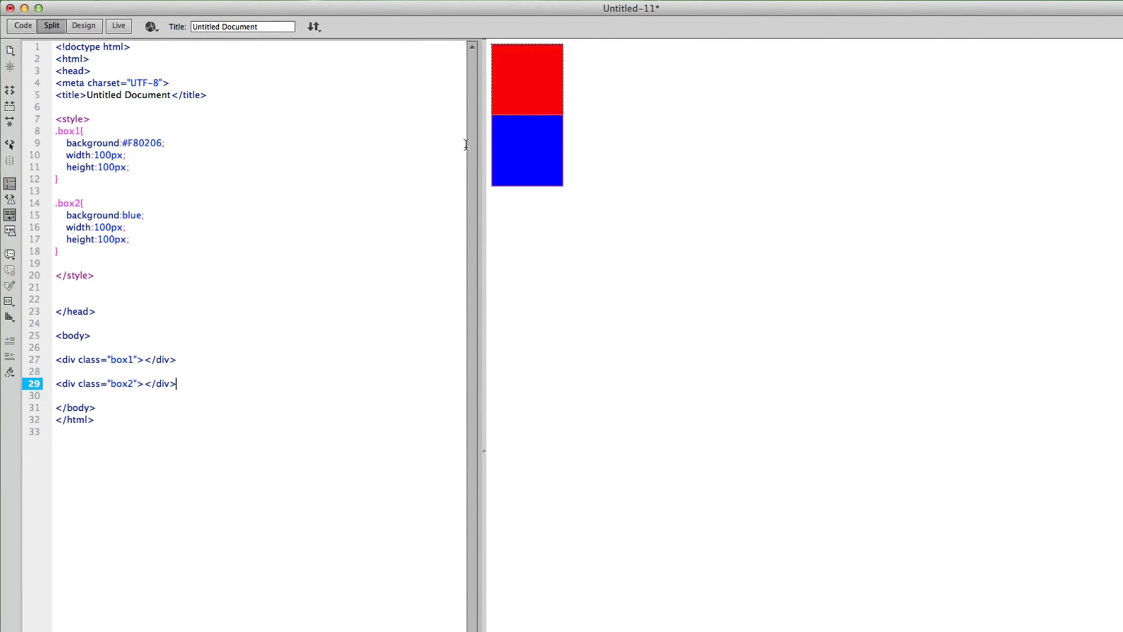
mouse_move(510, 155)
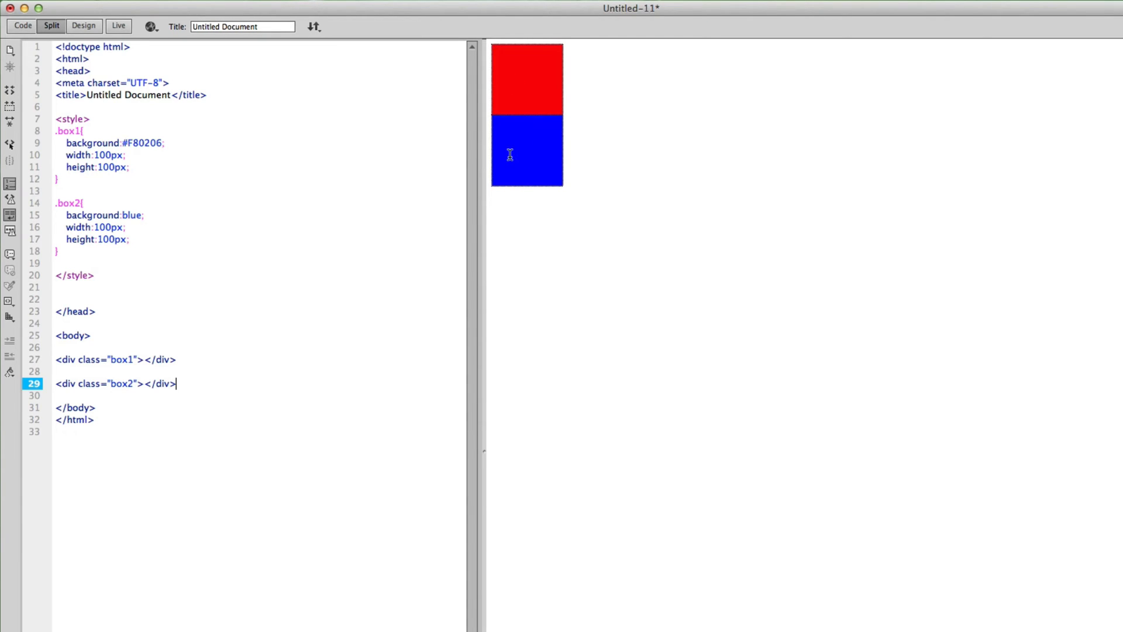
mouse_move(240, 94)
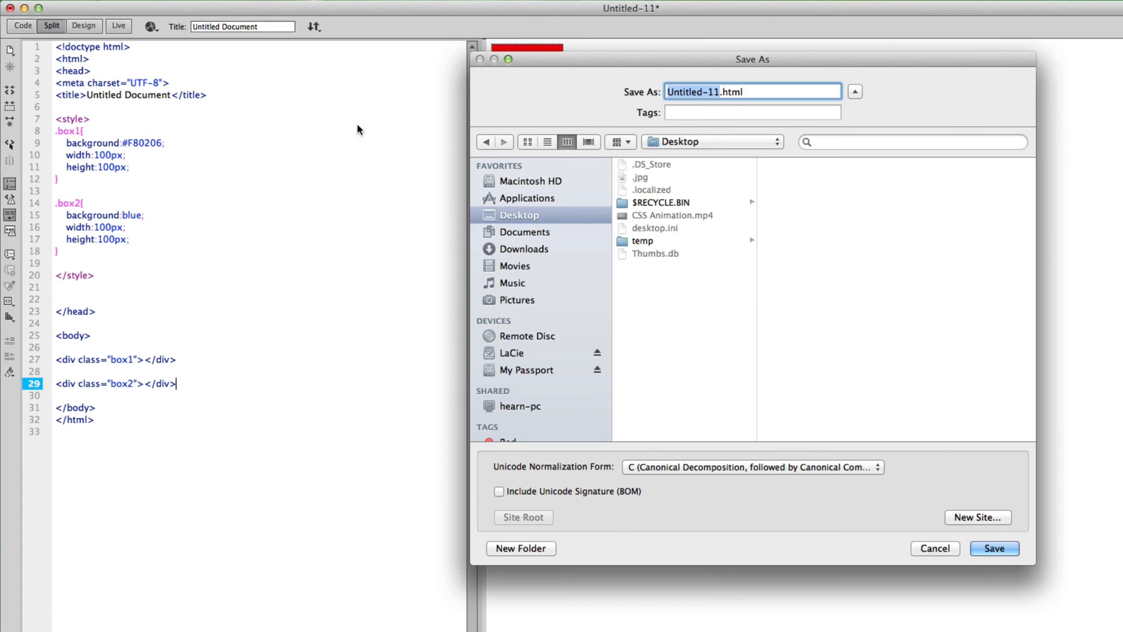
mouse_move(724, 106)
text(aligning)
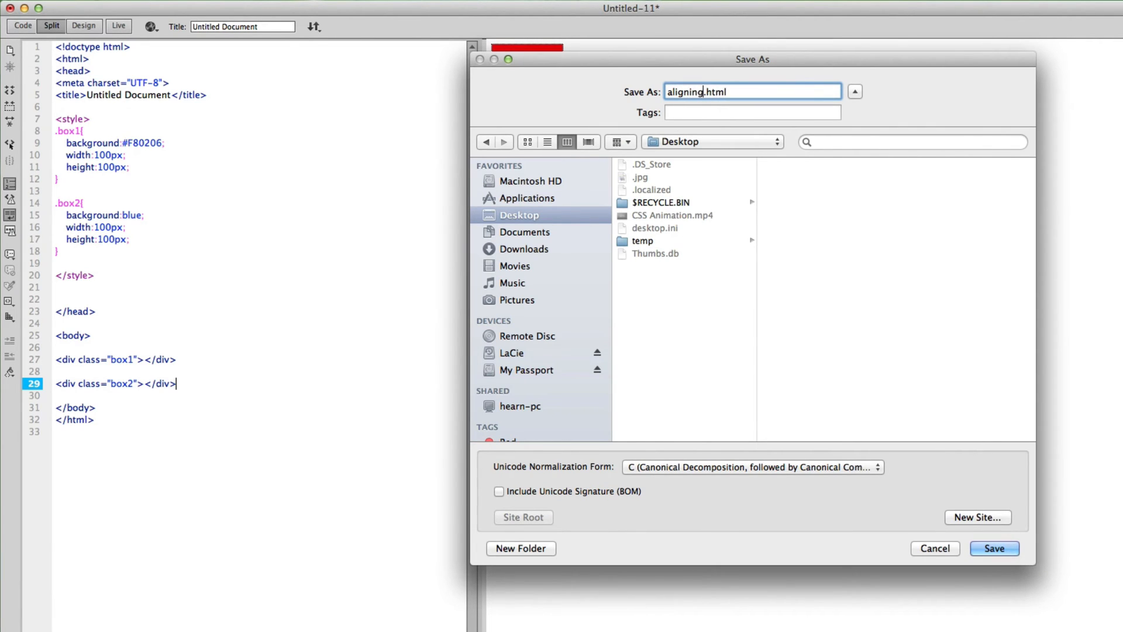
Save the page to the Desktop as aligning.html.
click(995, 548)
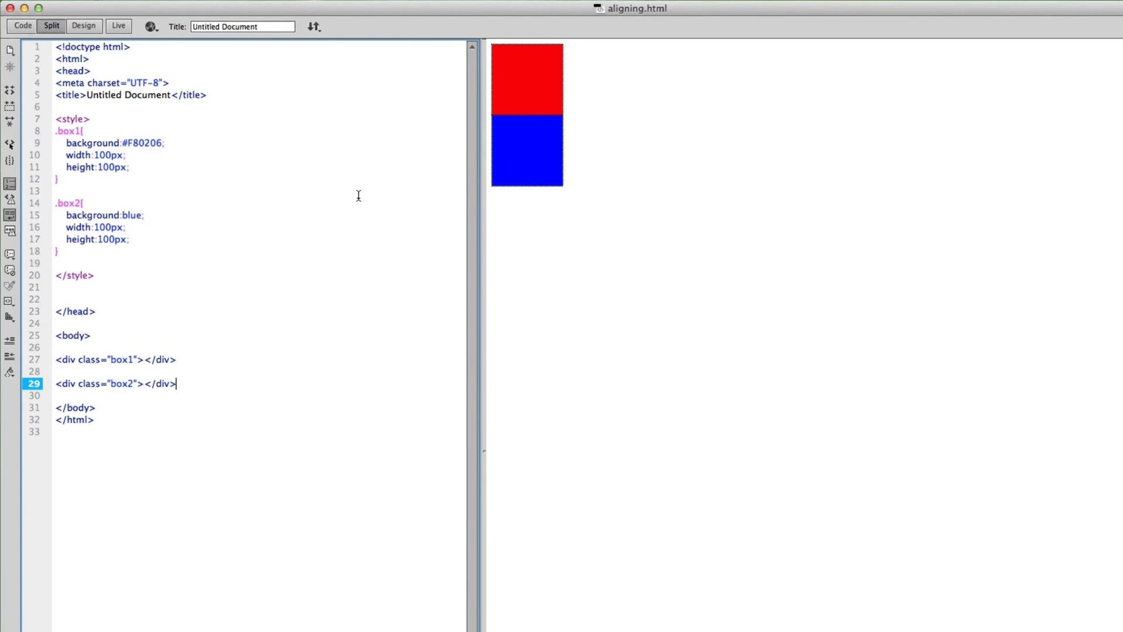
click(138, 167)
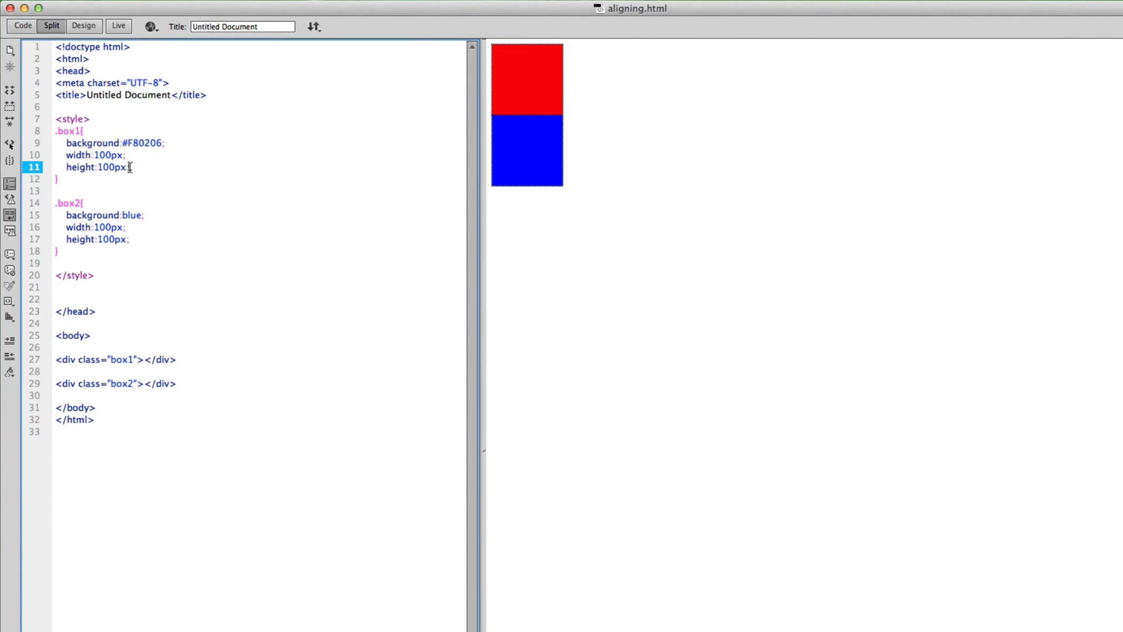
Add float:left to the .box1 rule via code hints and to .box2.
text(float:)
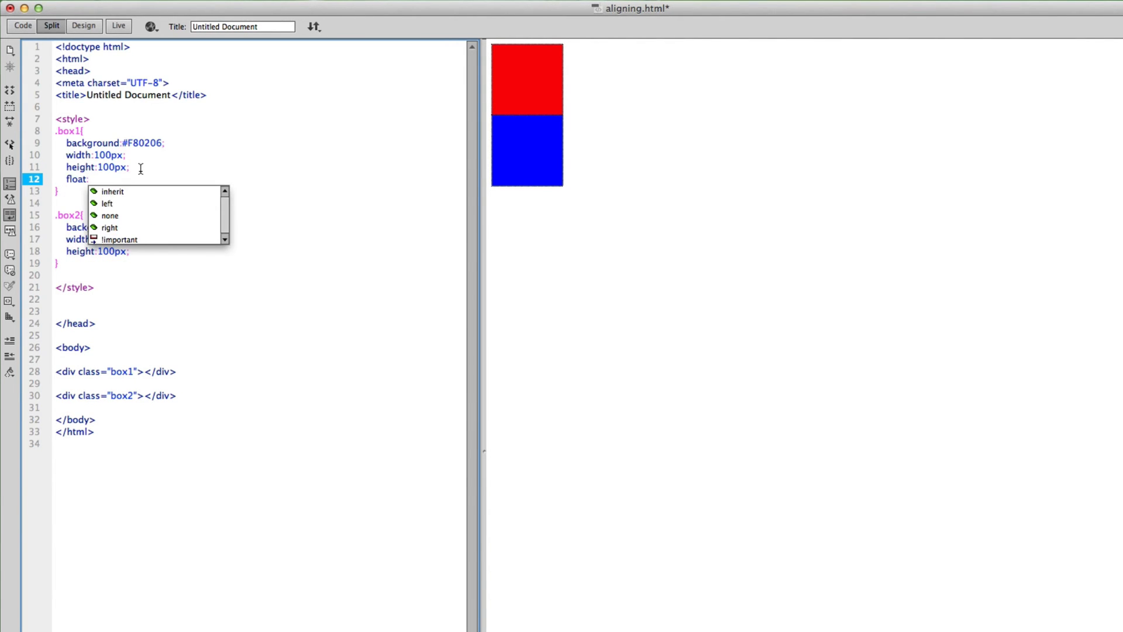
mouse_move(107, 203)
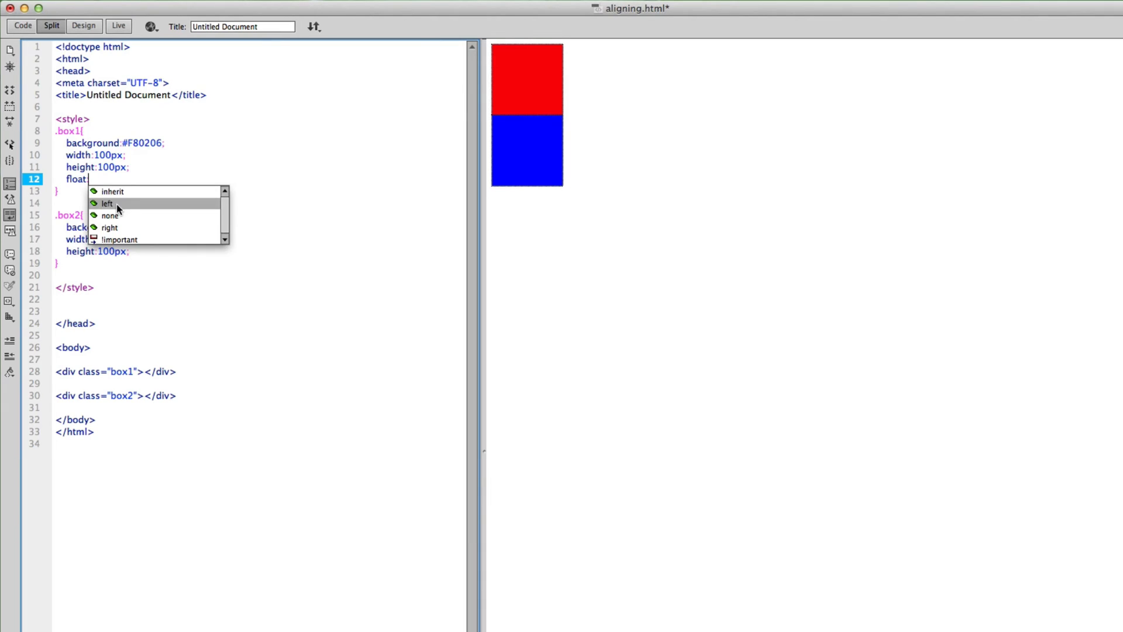
click(106, 203)
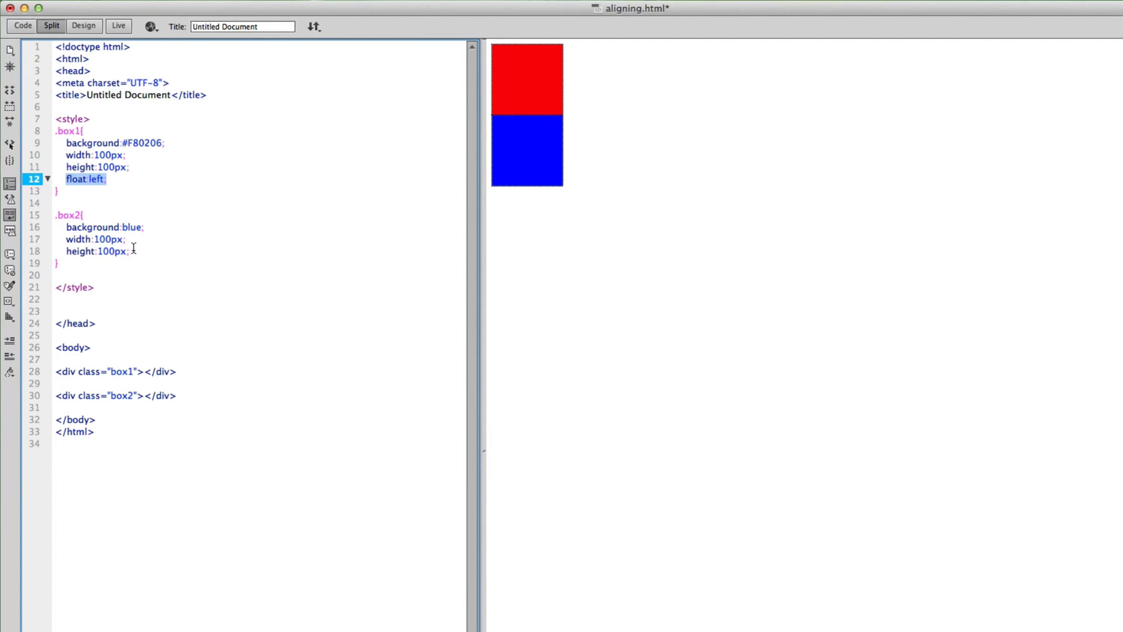
text(float:left;)
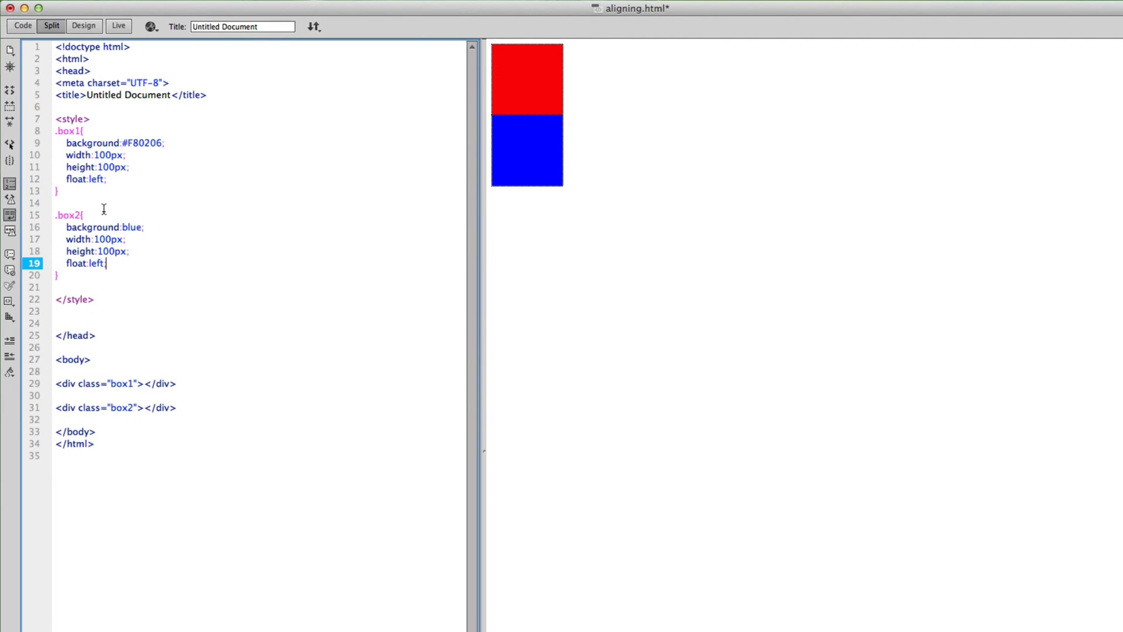
mouse_move(86, 186)
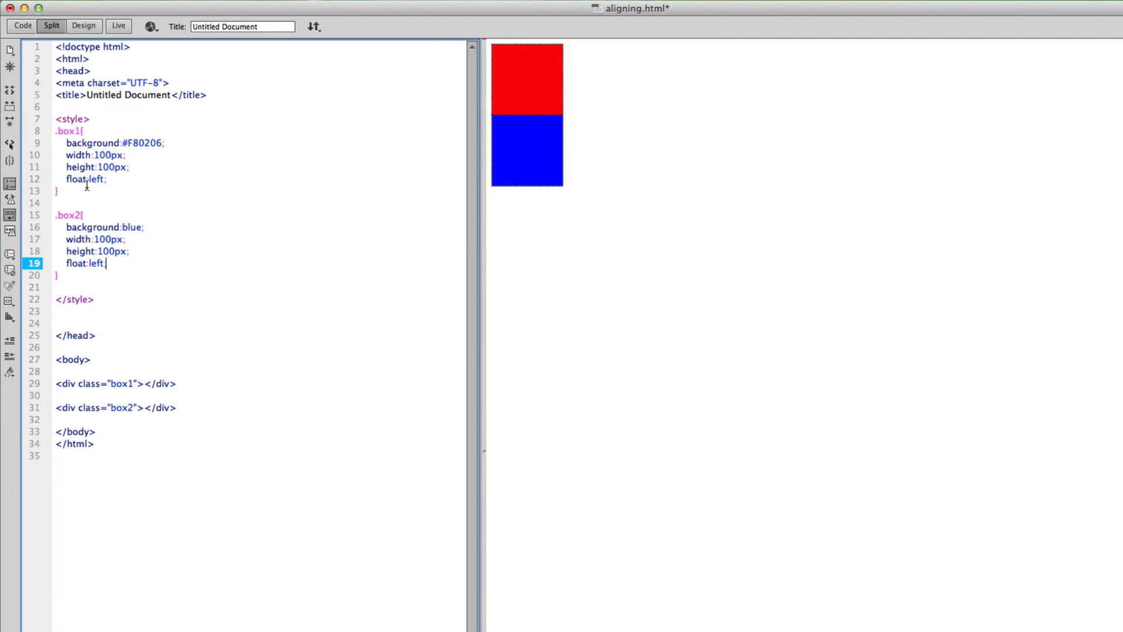
mouse_move(591, 268)
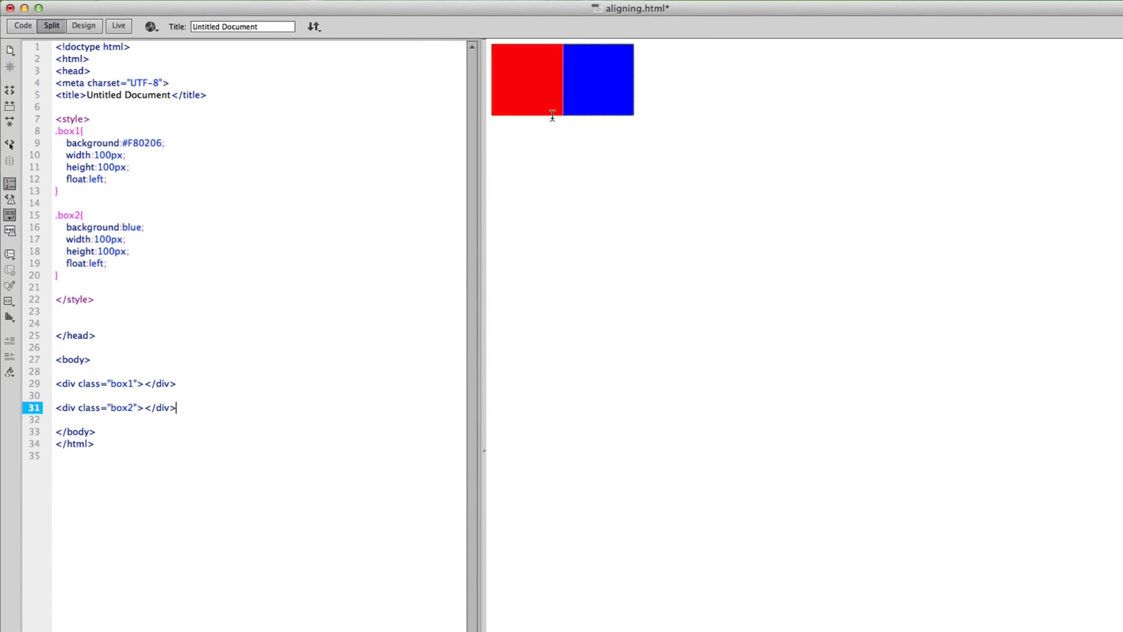
mouse_move(557, 95)
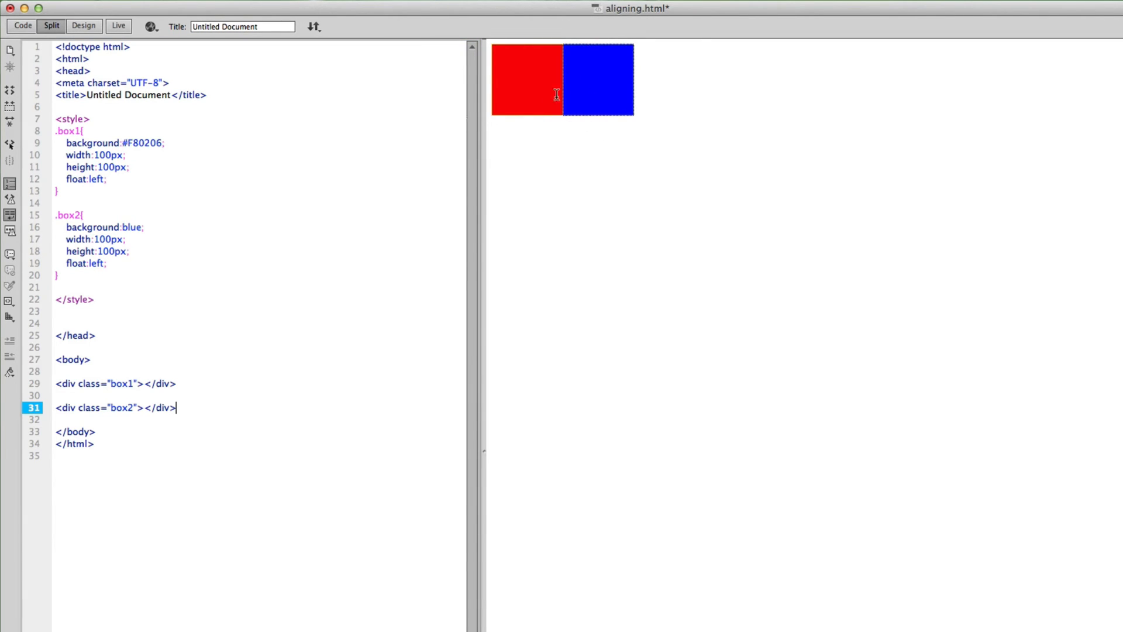
Preview the page in Safari and return to the code view.
click(150, 26)
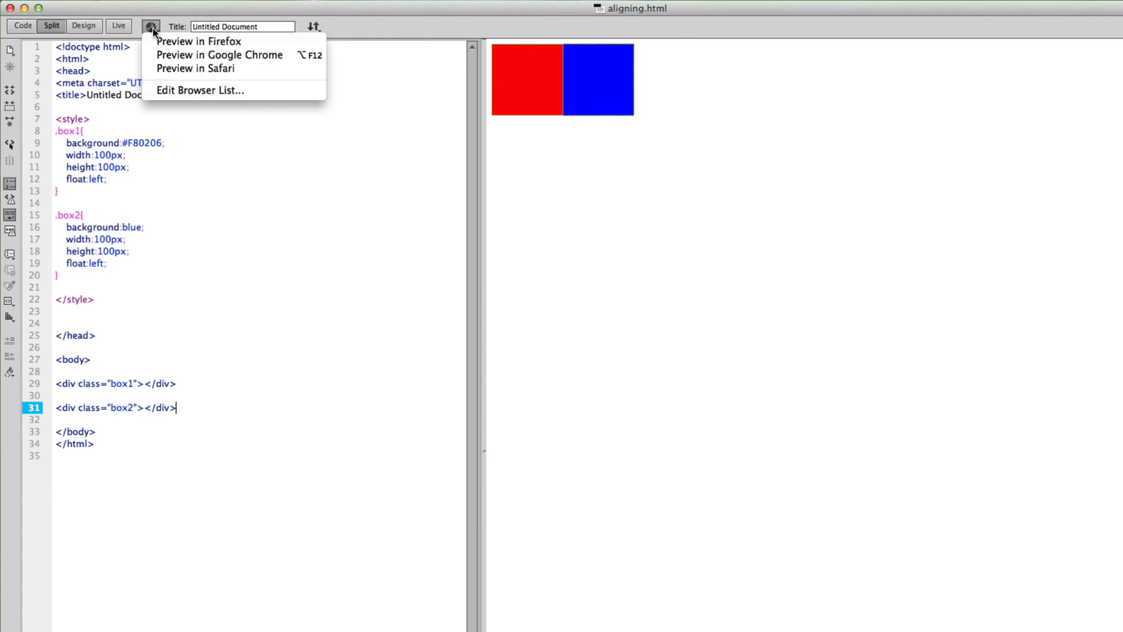
click(194, 68)
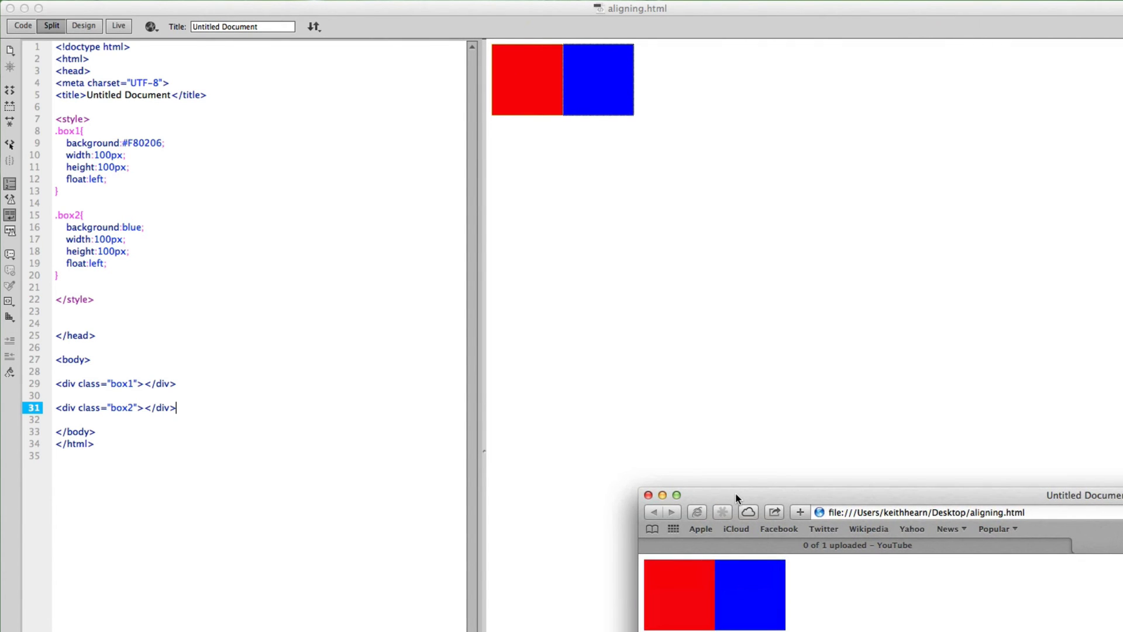
click(648, 495)
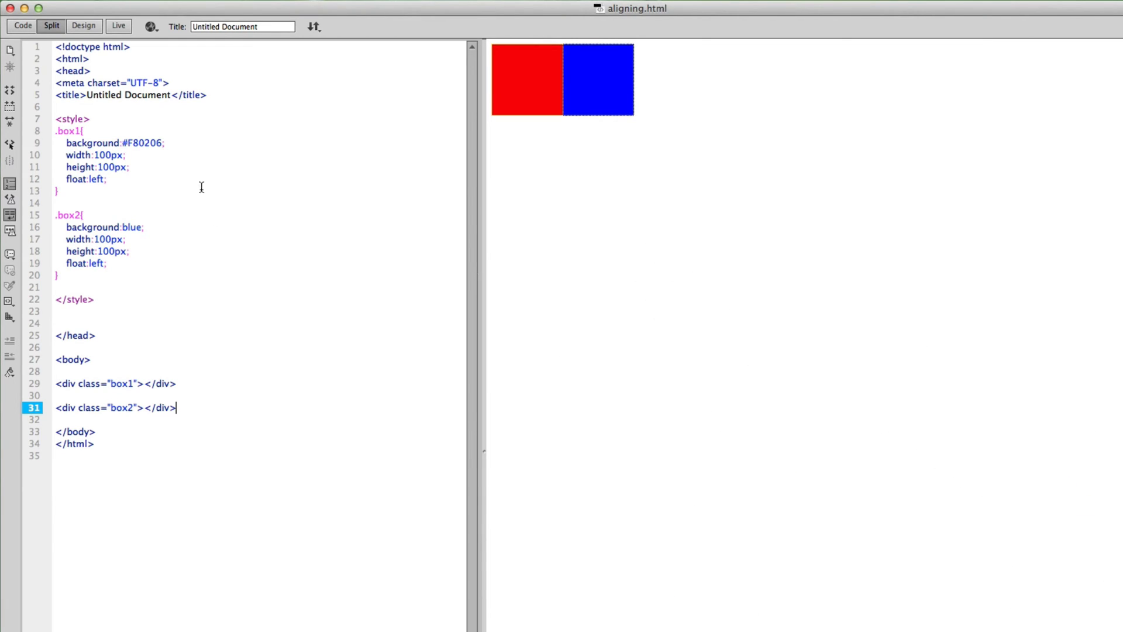
mouse_move(538, 80)
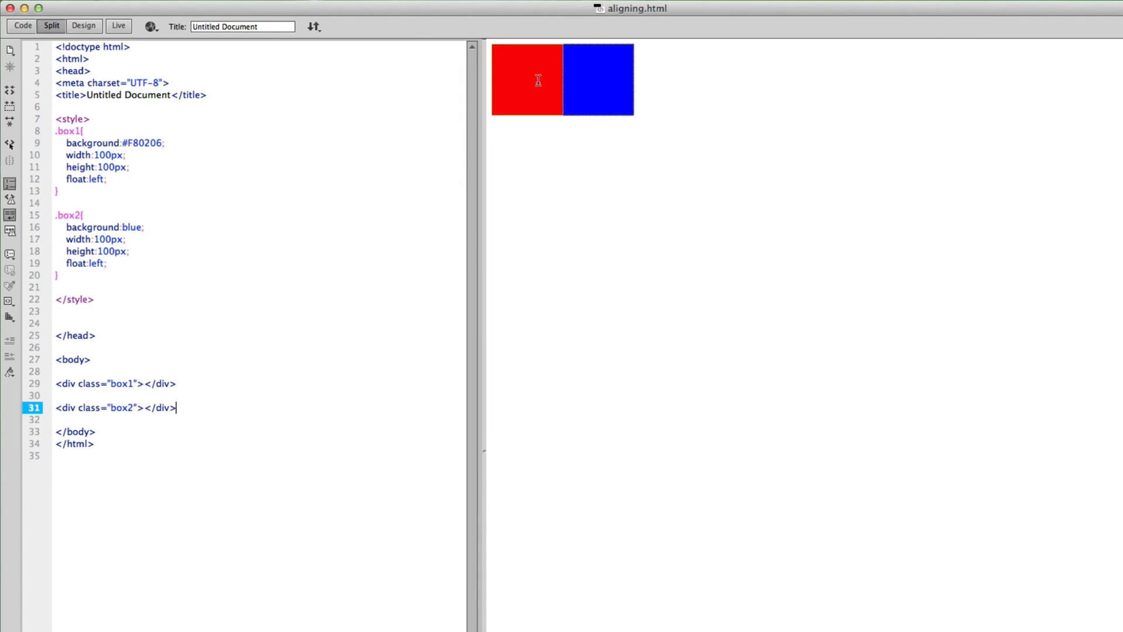
mouse_move(108, 181)
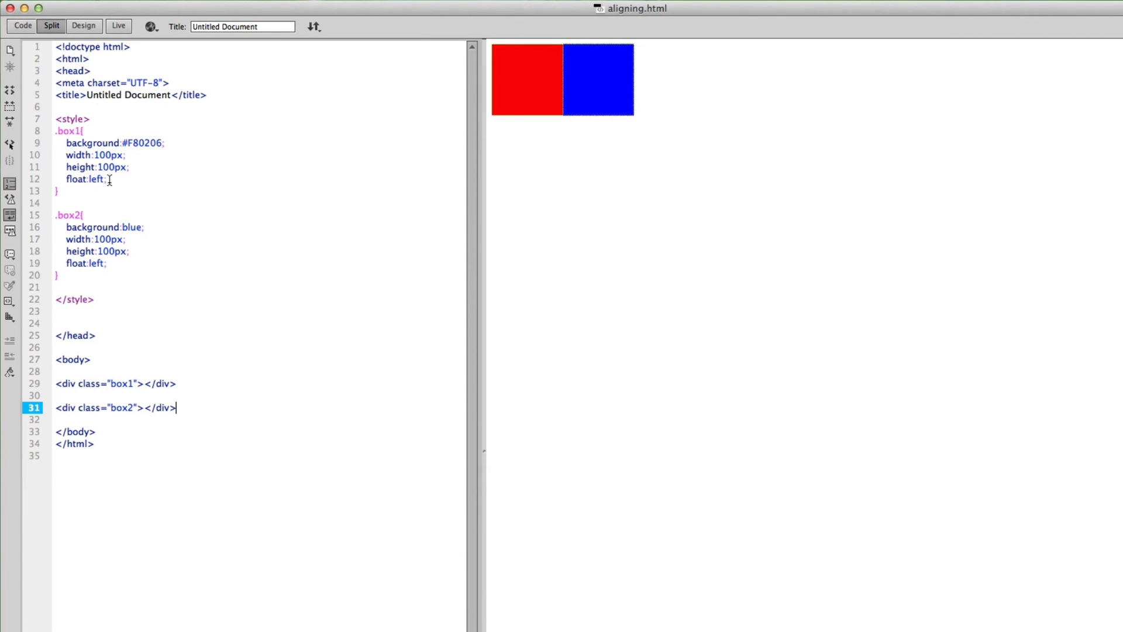
Add a 20px right margin to .box1 and check the gap in the browser preview.
click(111, 179)
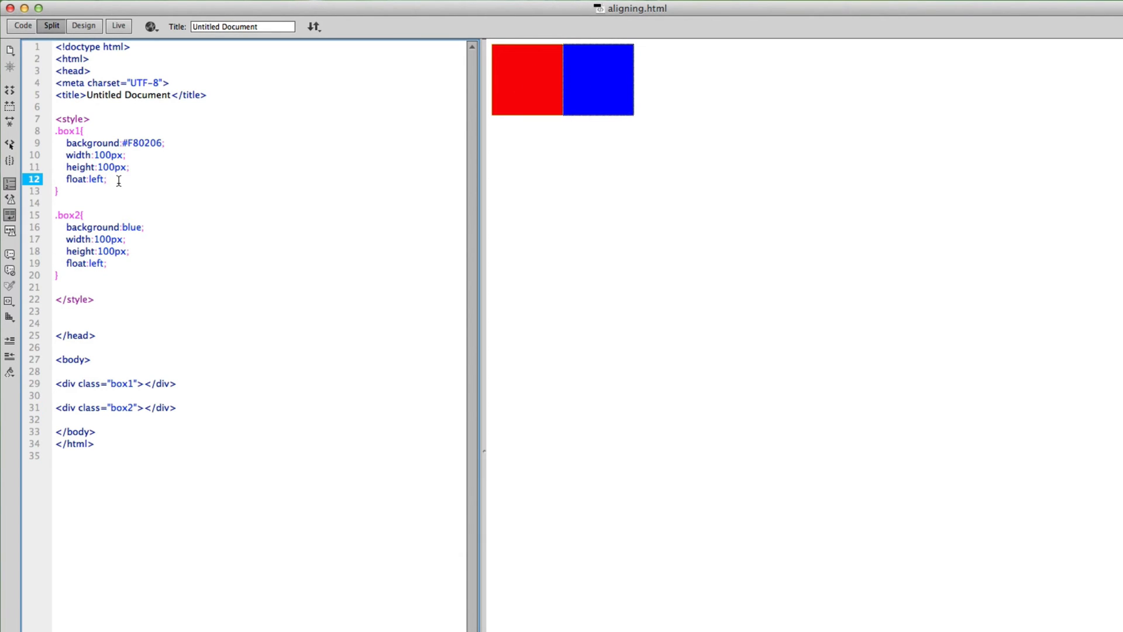
key(Return)
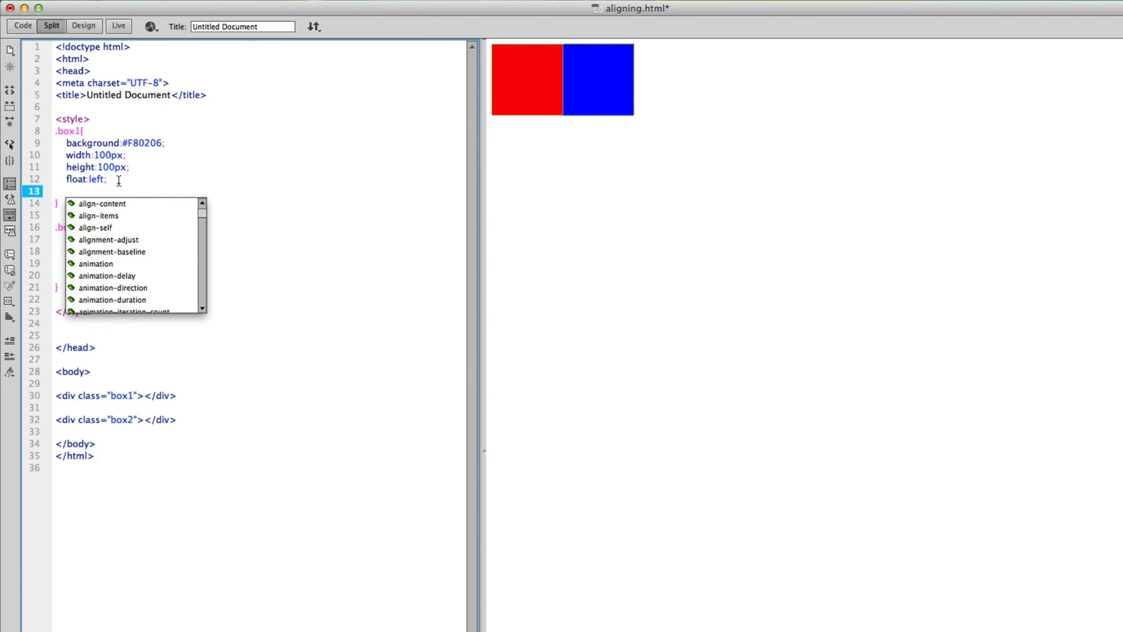
text(m)
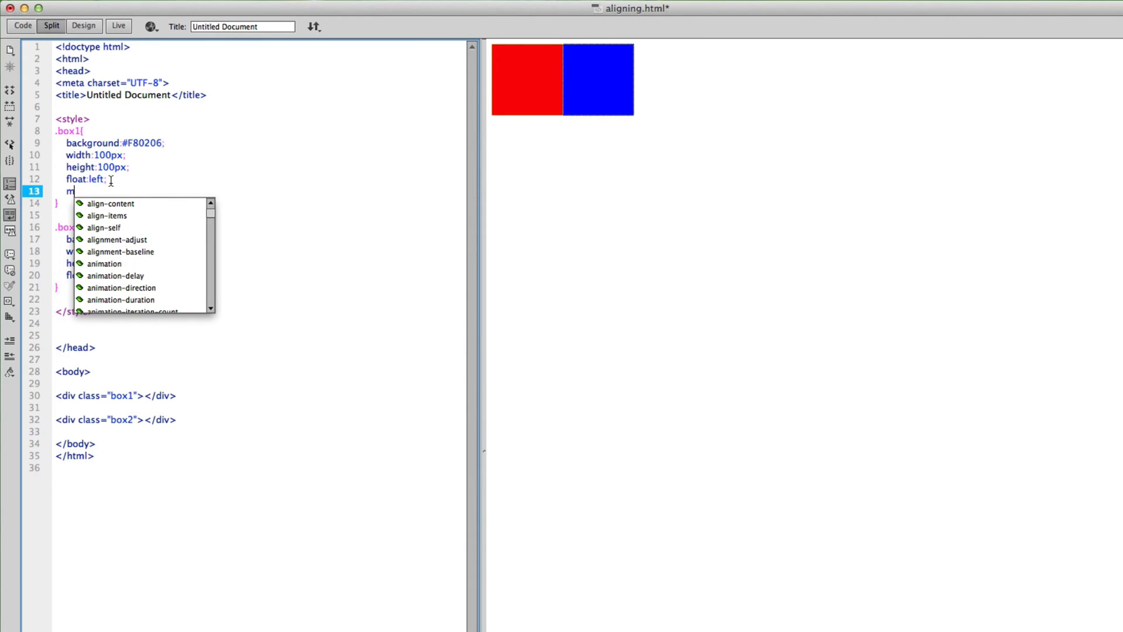
text(argin:)
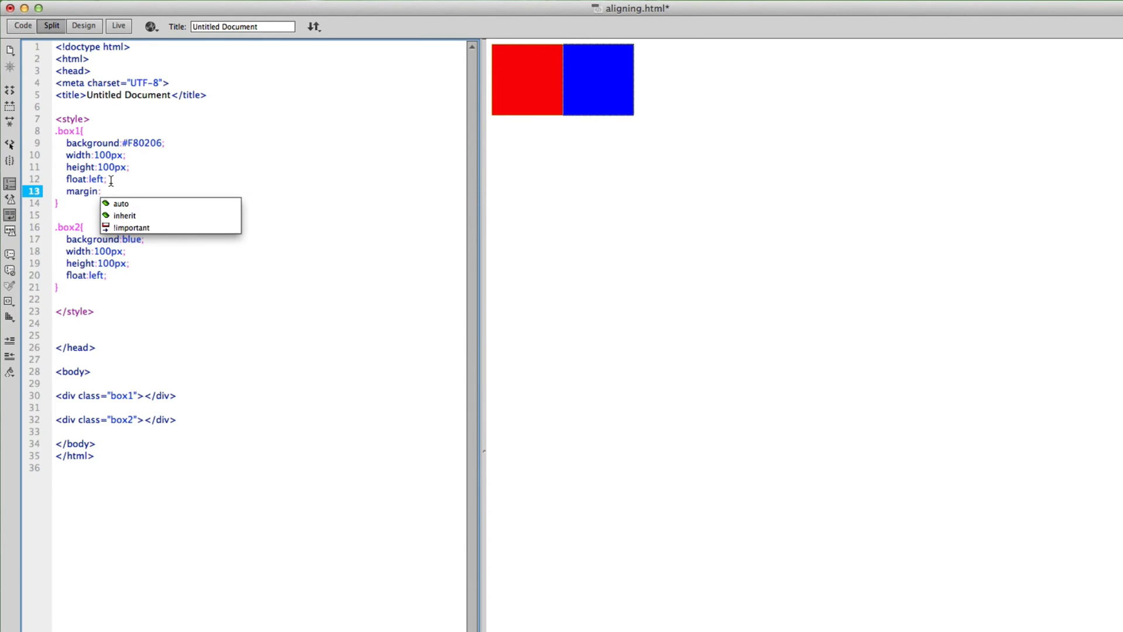
text(20px;)
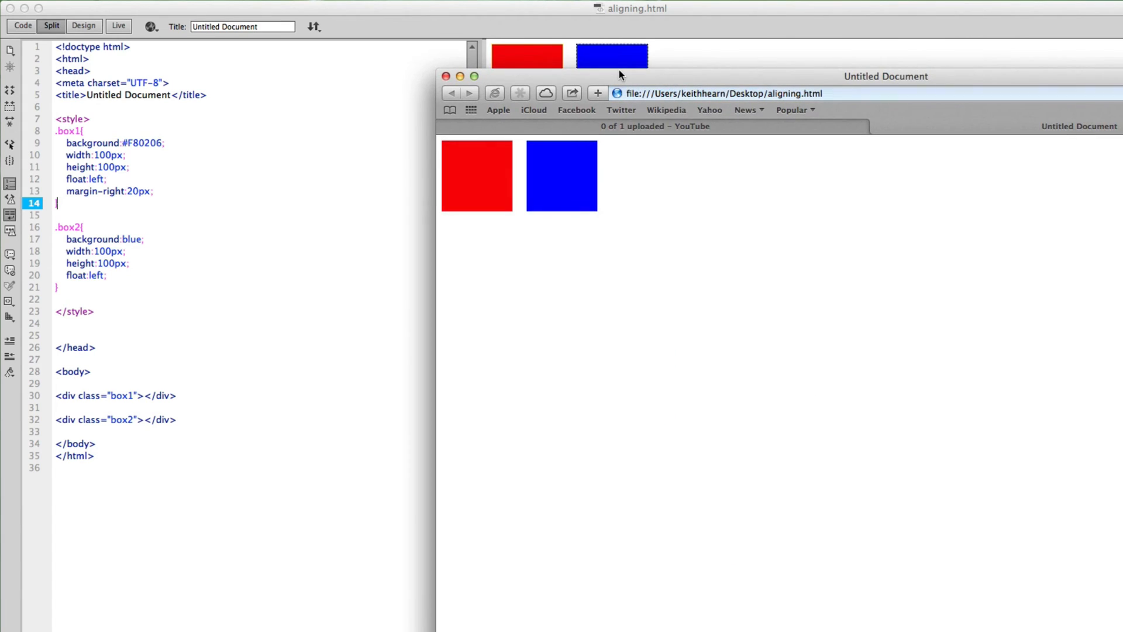
drag(620, 74, 671, 45)
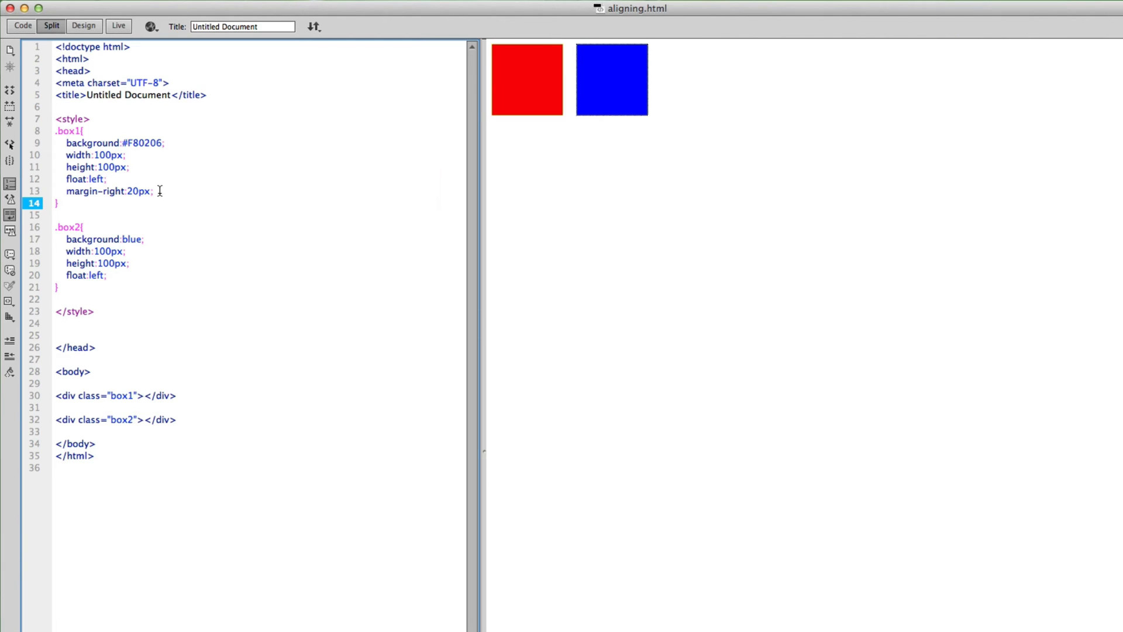
Try right padding instead of margin on .box1, then switch back to margin.
click(64, 191)
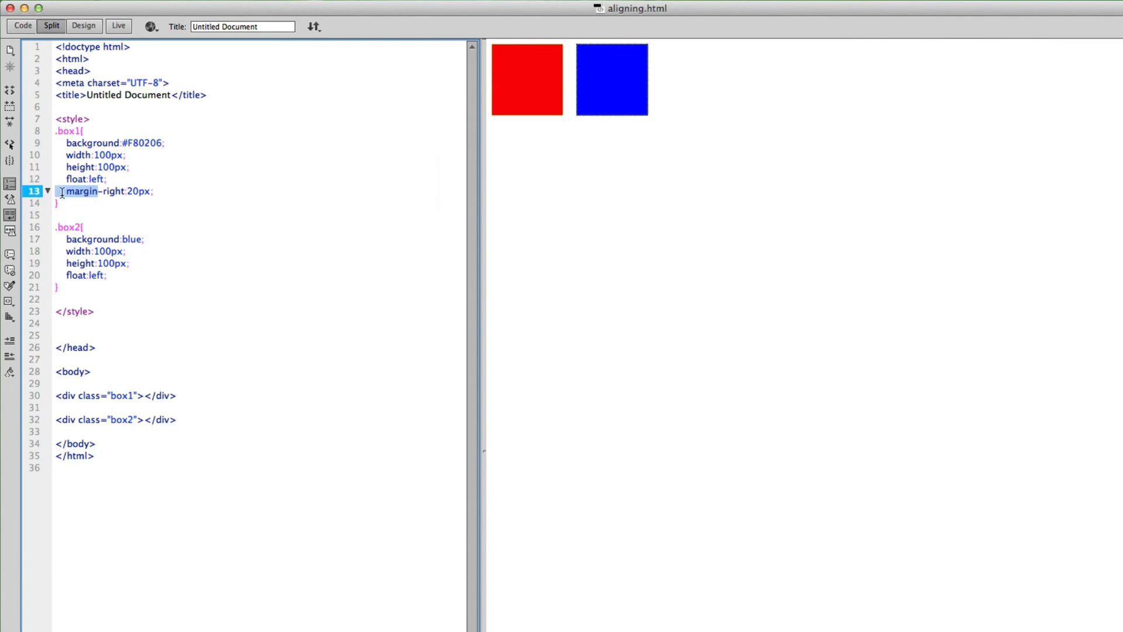
text(padding)
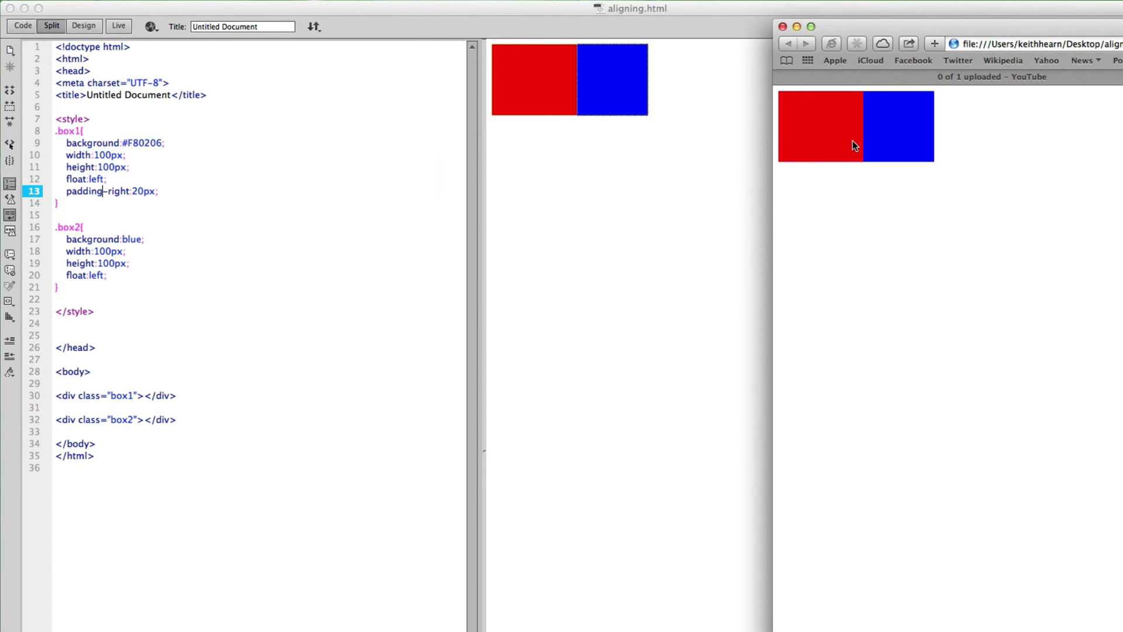
mouse_move(827, 141)
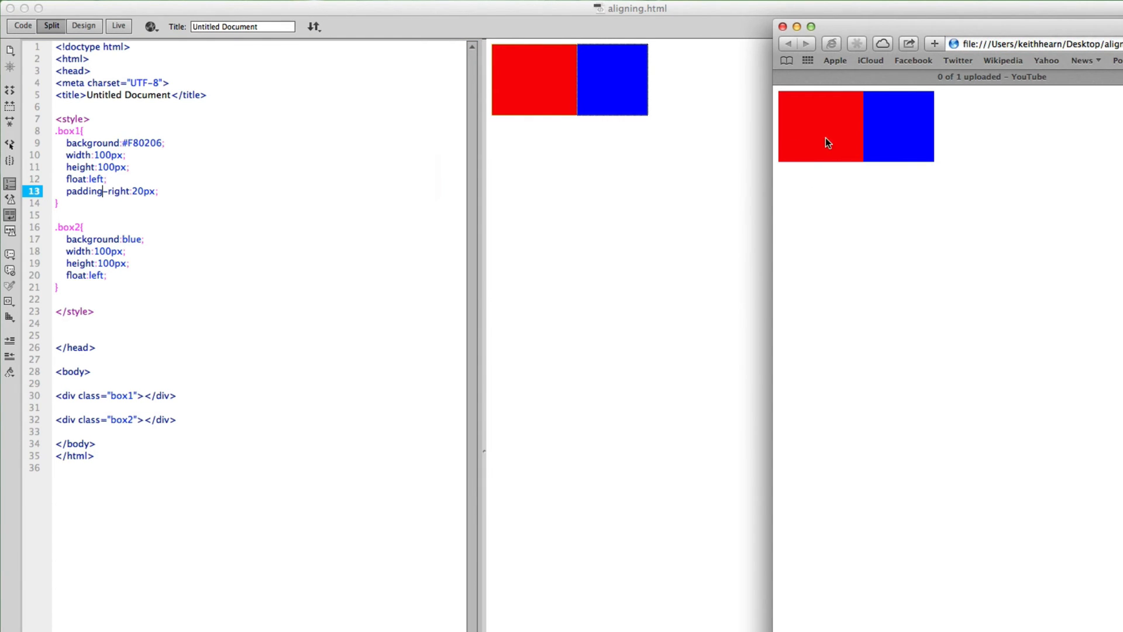
mouse_move(586, 201)
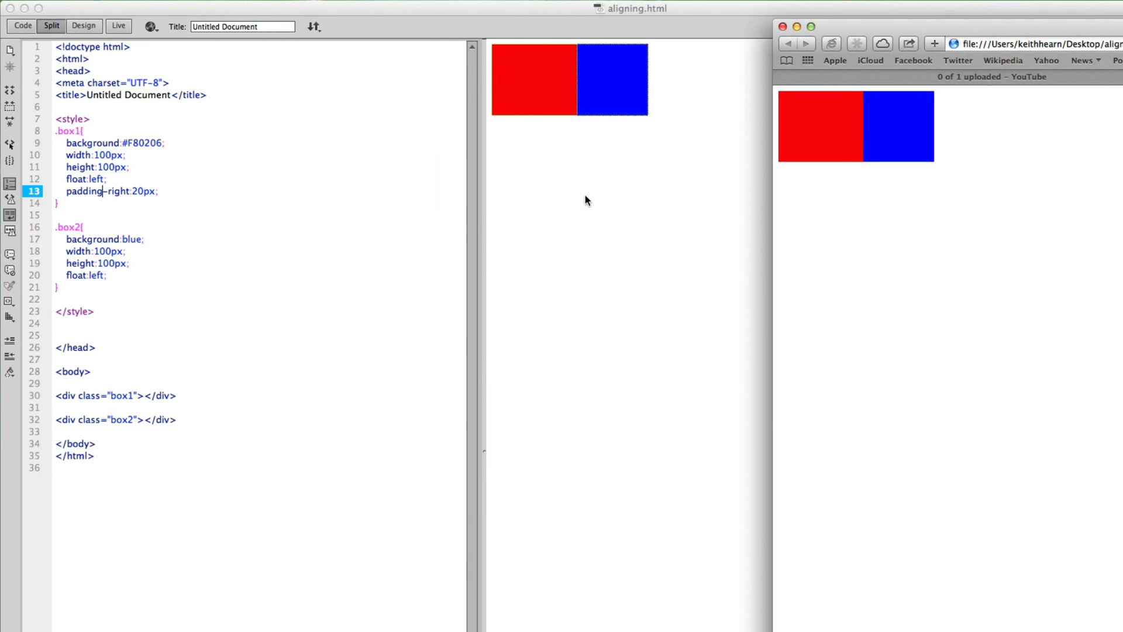
text(margin)
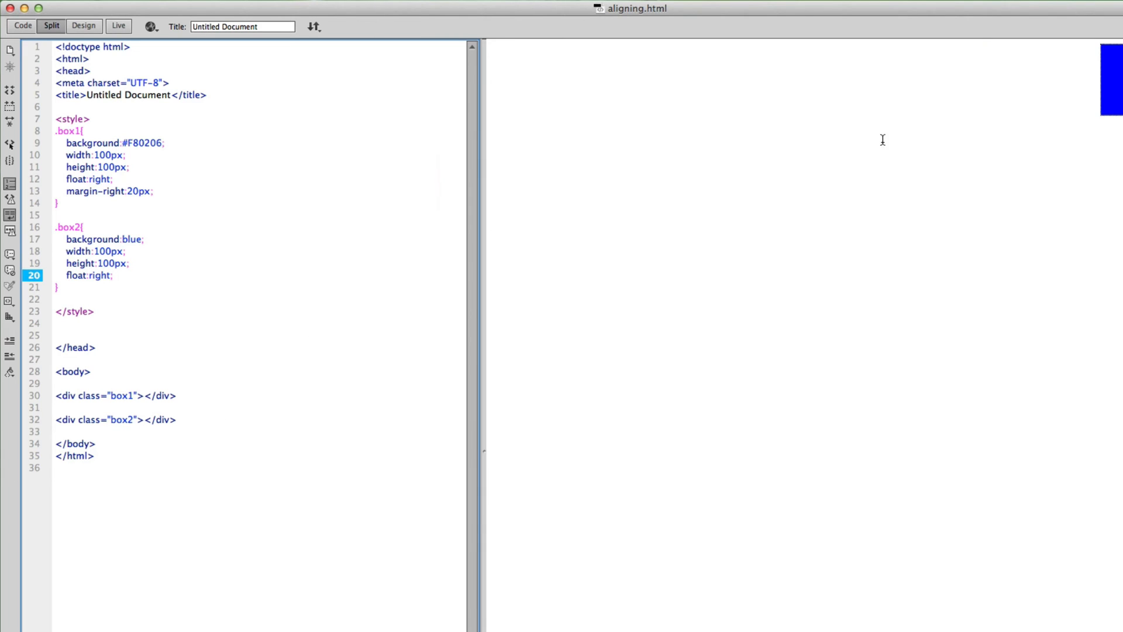
mouse_move(164, 207)
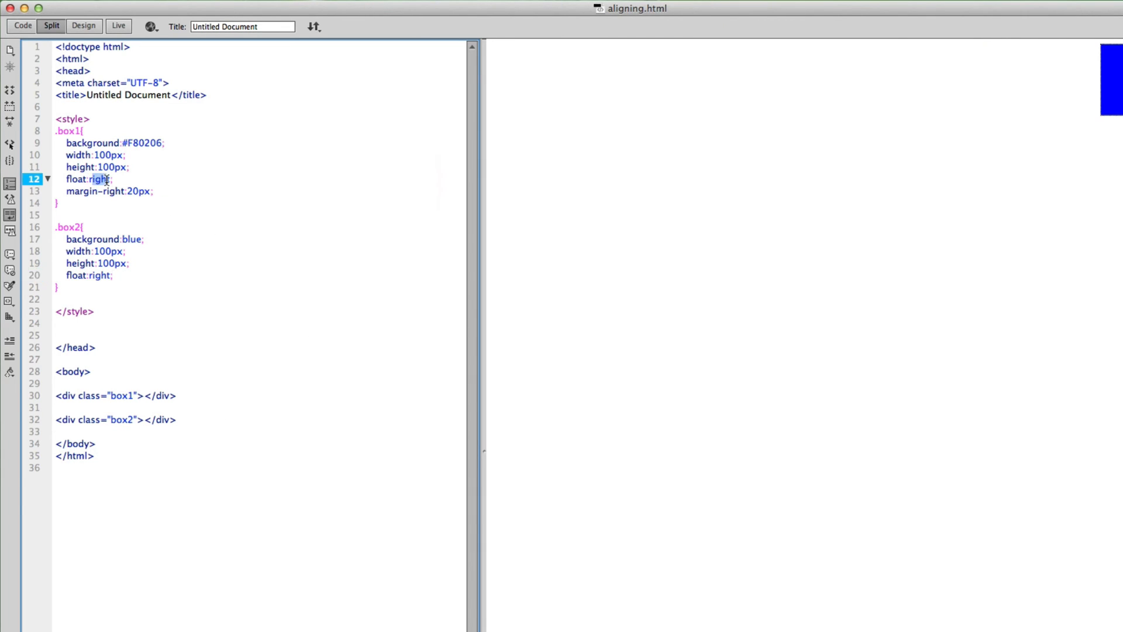
Fix the mistyped float value in .box1 so the red box floats left.
text(rleft)
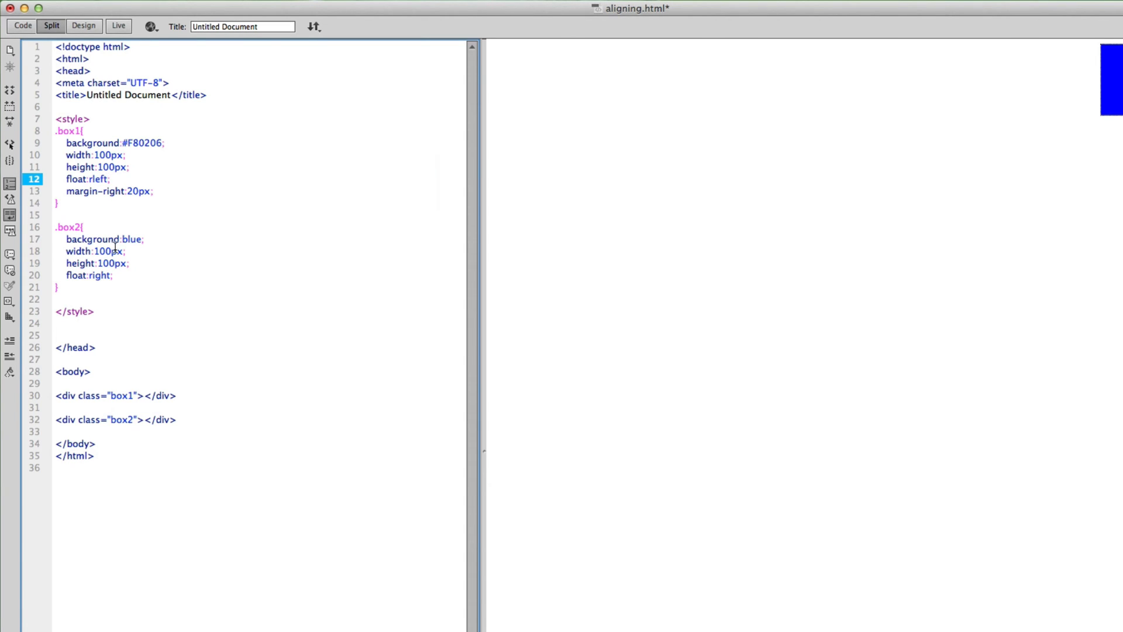
double_click(97, 178)
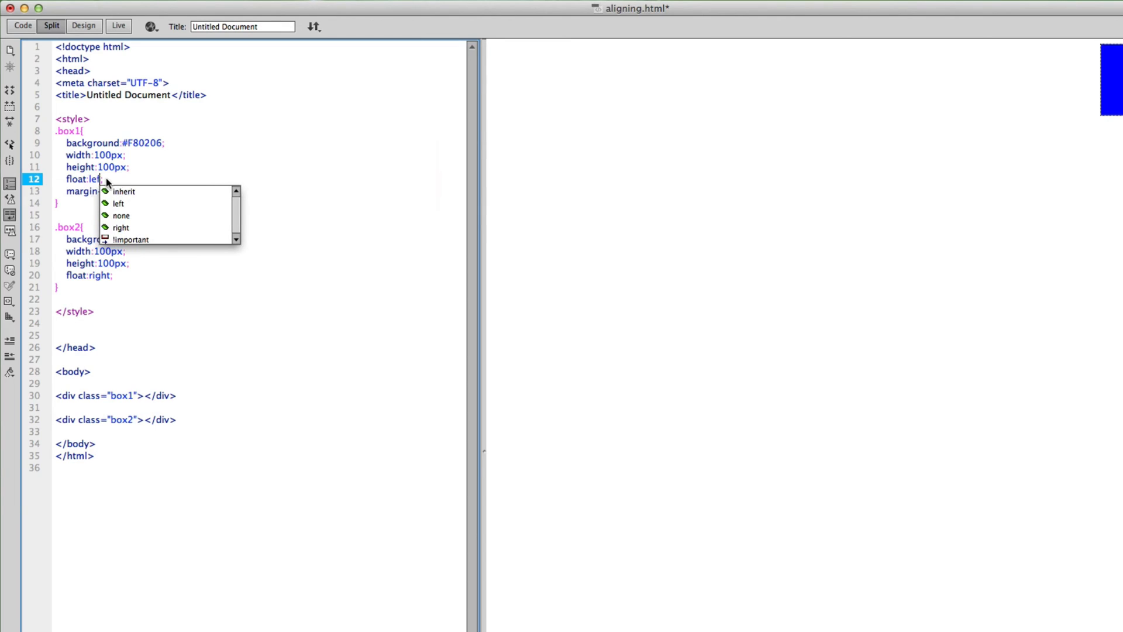
click(119, 203)
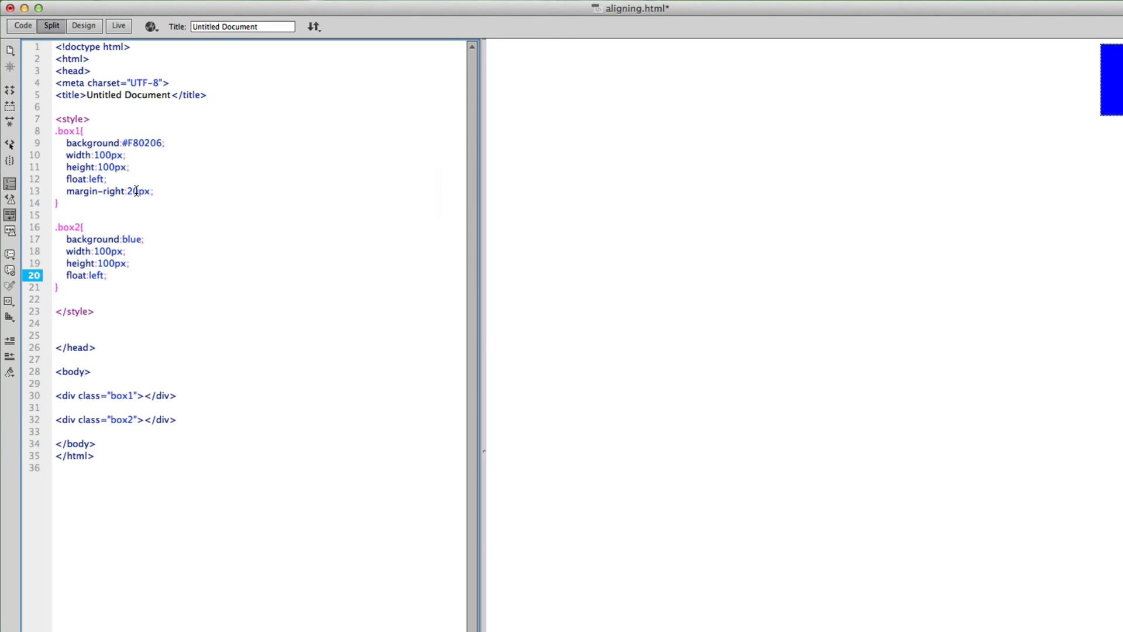
Add margin-left:100px to the .box1 rule so the red box shifts right.
text(margin-left:100px;)
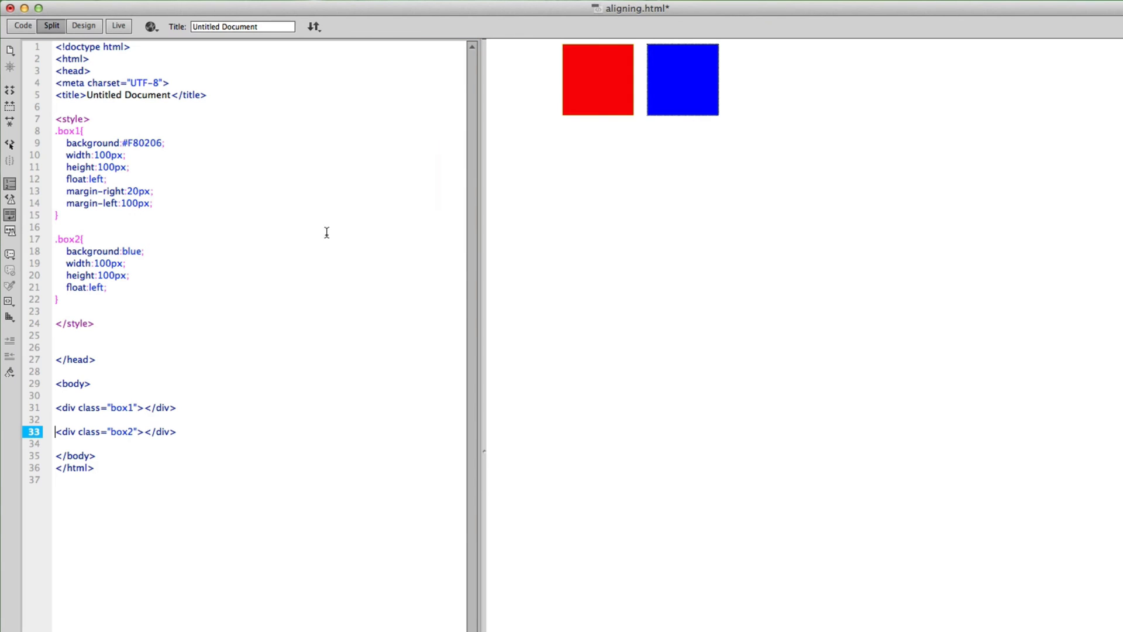
mouse_move(597, 87)
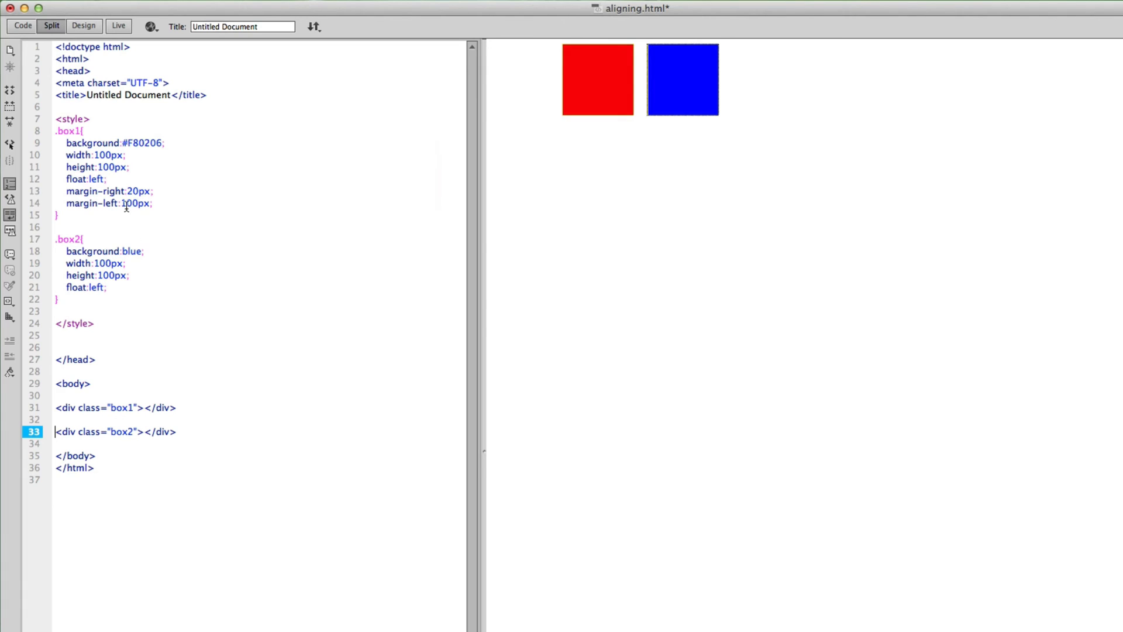
mouse_move(269, 165)
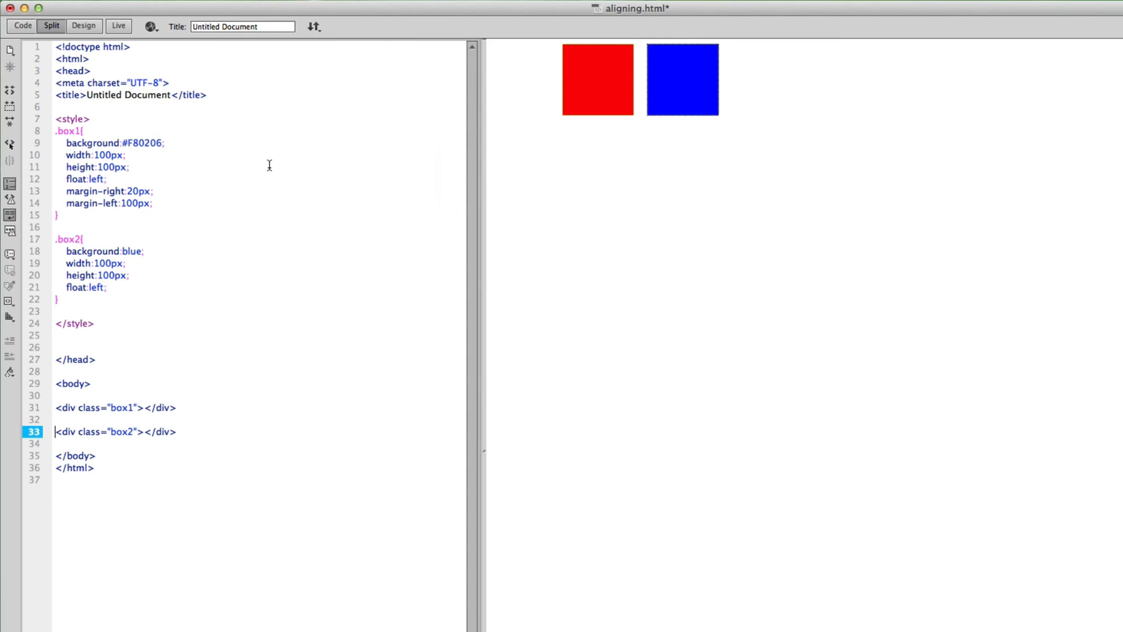
mouse_move(563, 76)
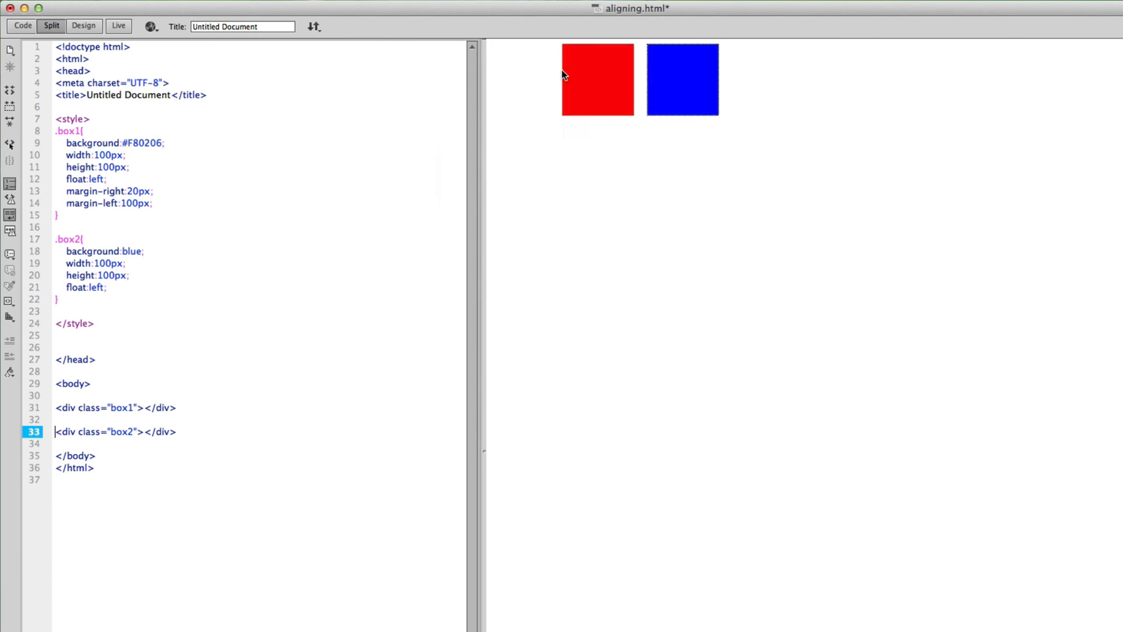
Delete margin-left:100px from .box1 and place the cursor after the <style> tag.
click(166, 203)
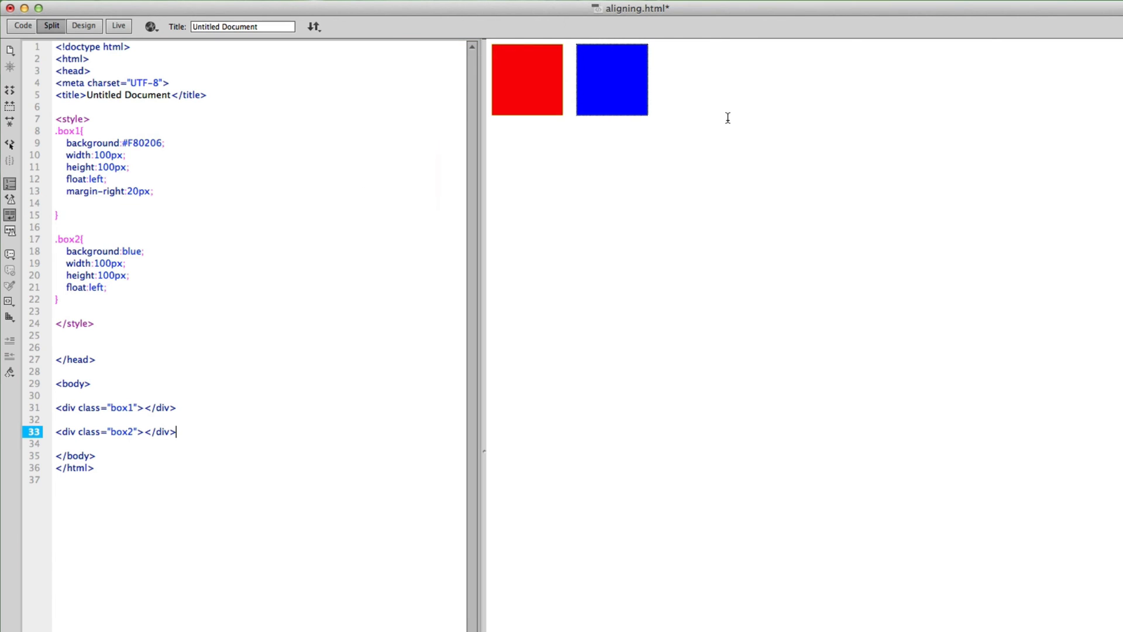
click(95, 119)
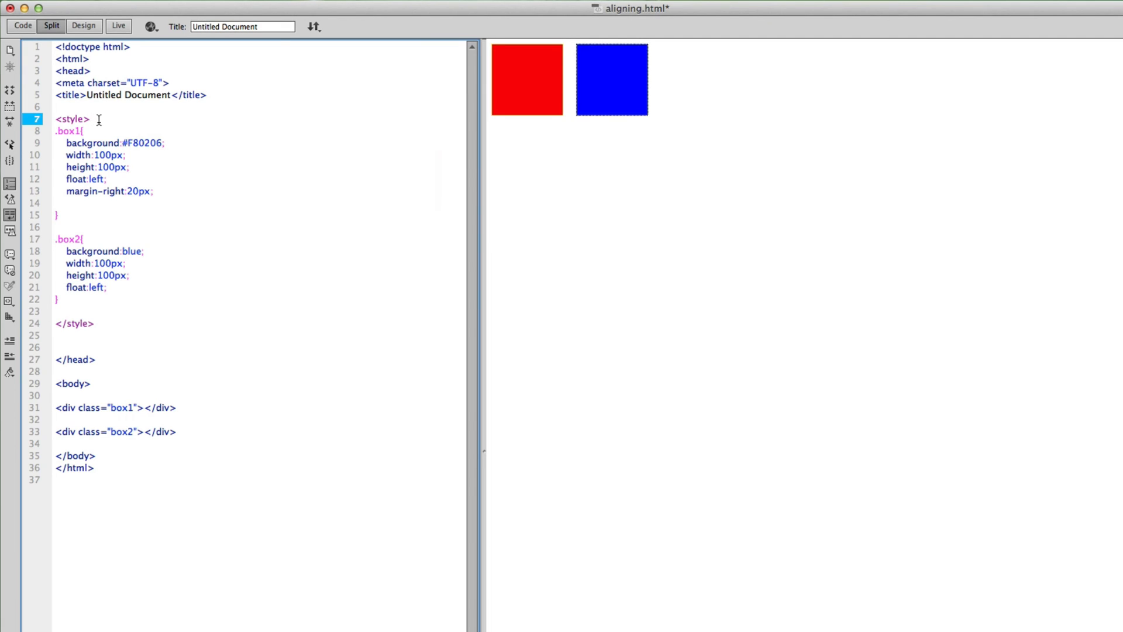
mouse_move(124, 202)
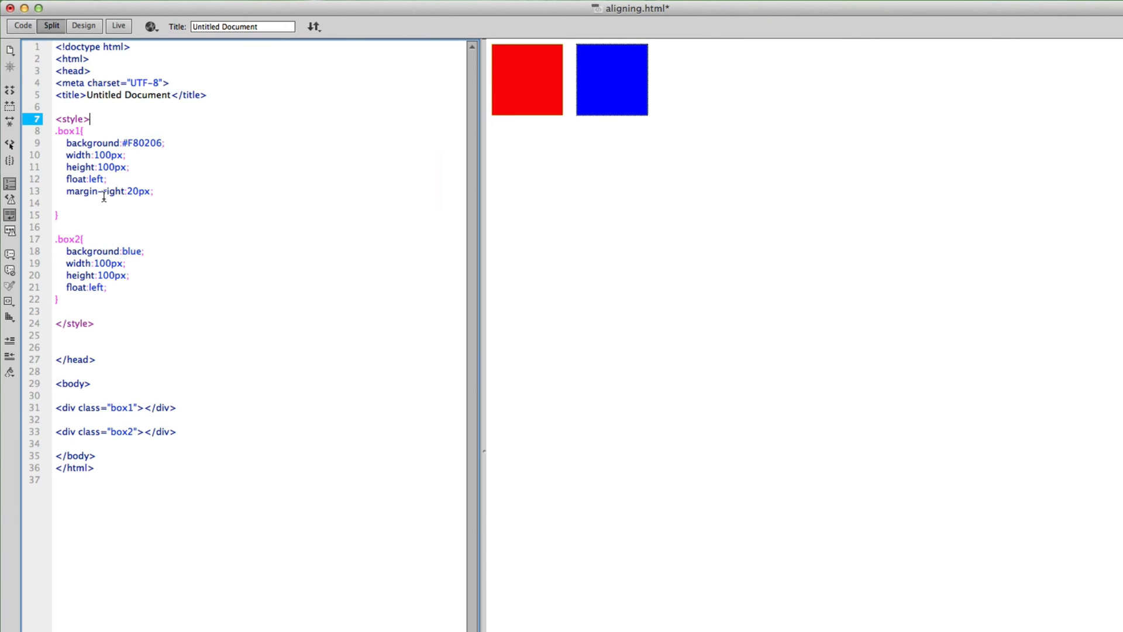
click(100, 179)
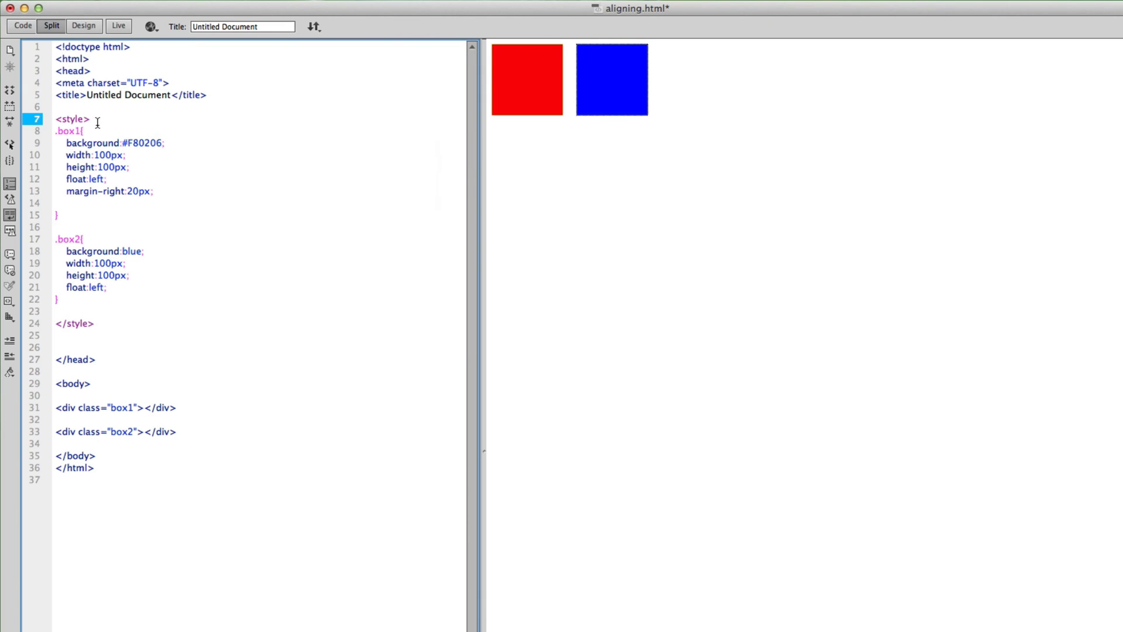
Insert a .boxHolder rule with margin:0 auto above the .box1 rule.
key(Return)
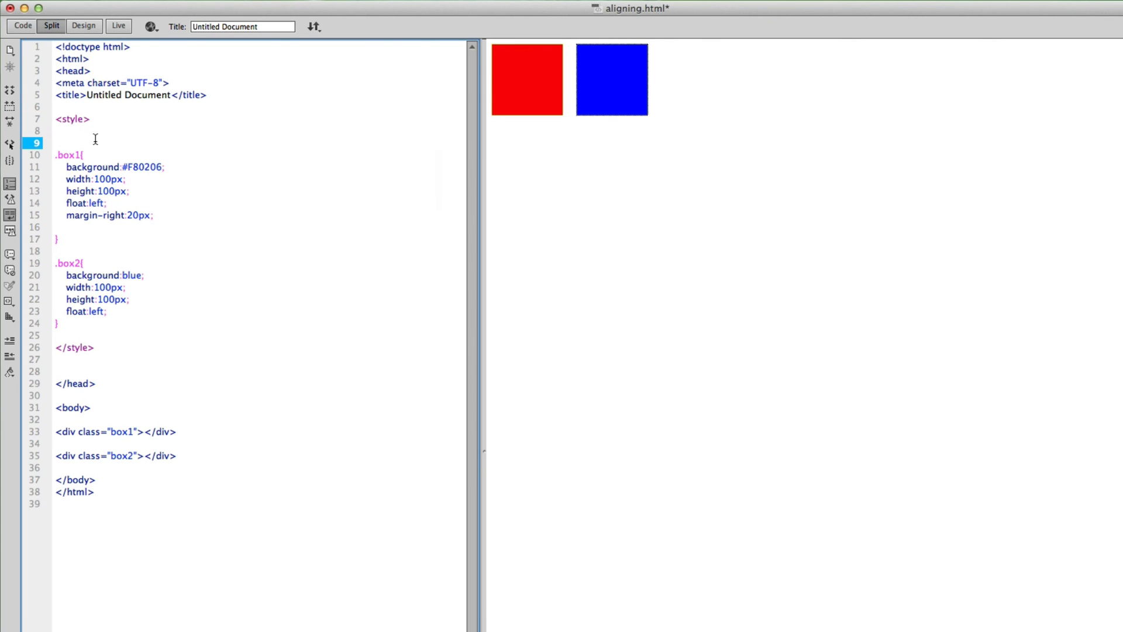
text(.box)
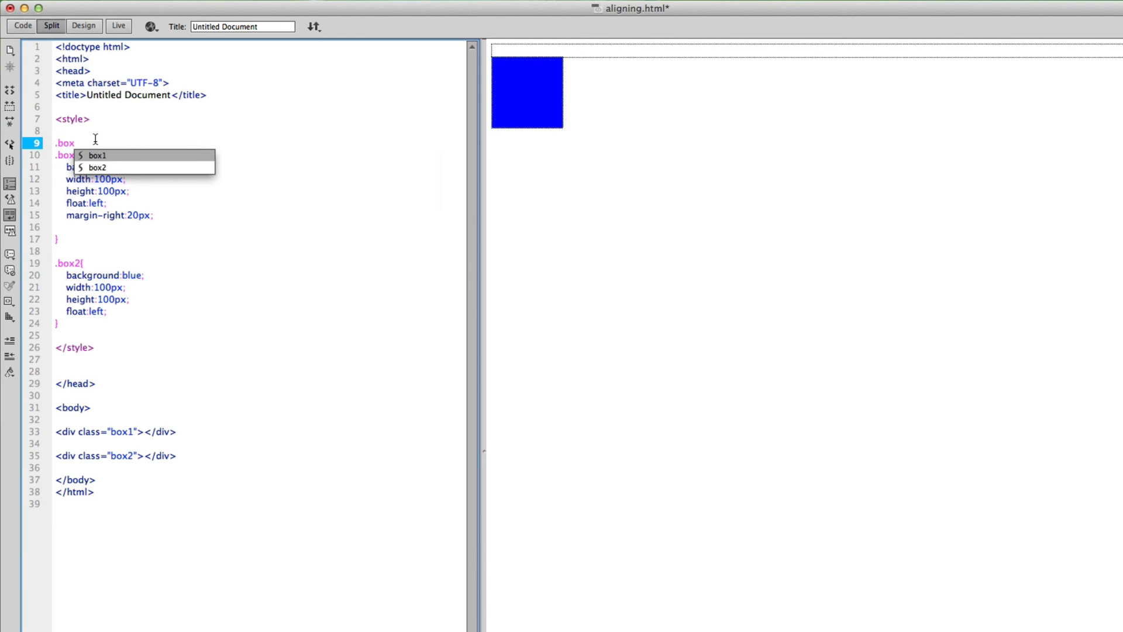
text(Holder{)
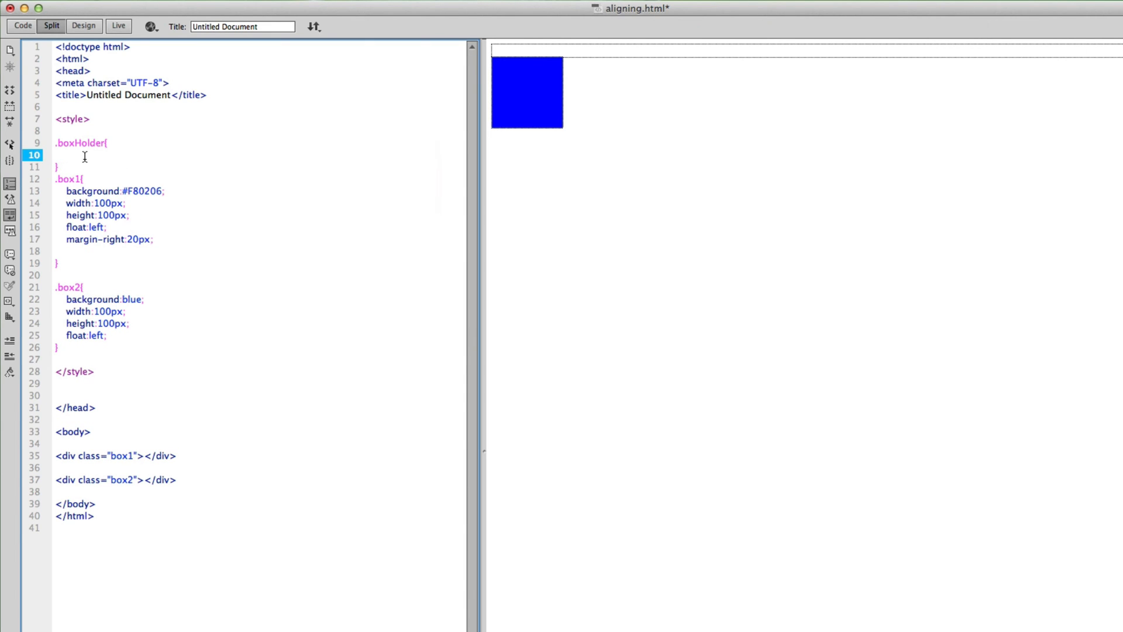
text(margin:0)
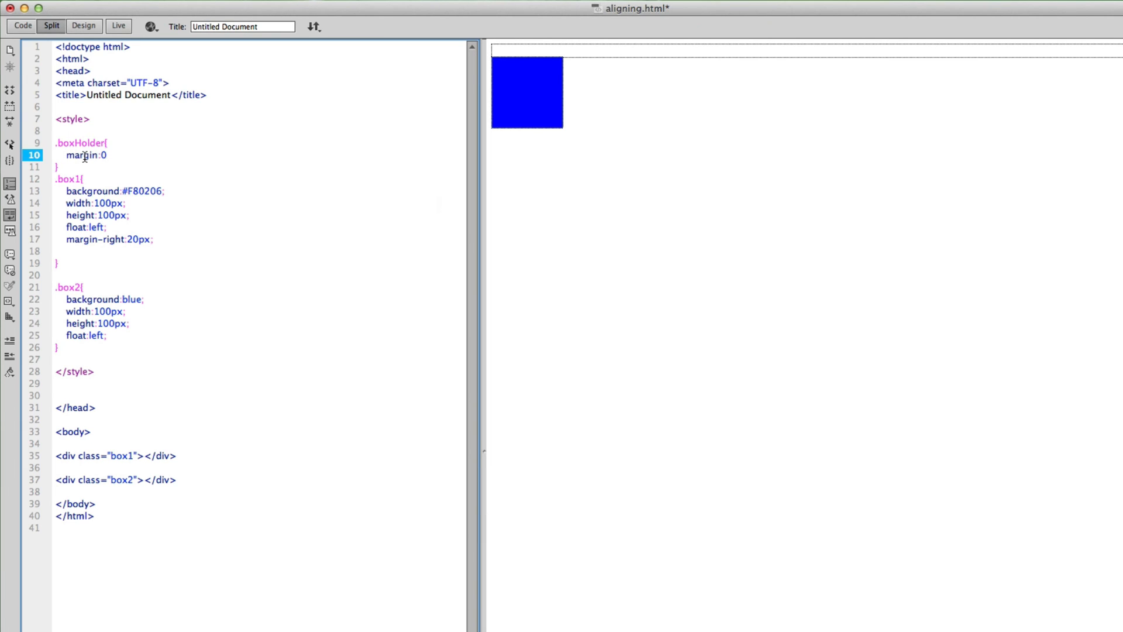
text(a)
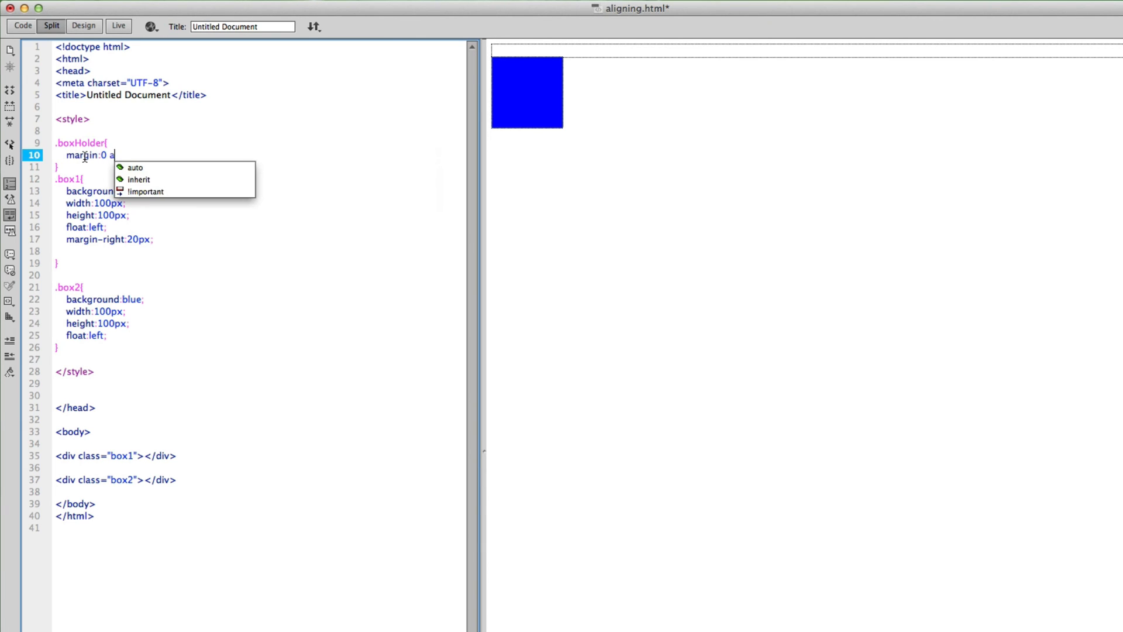
click(135, 166)
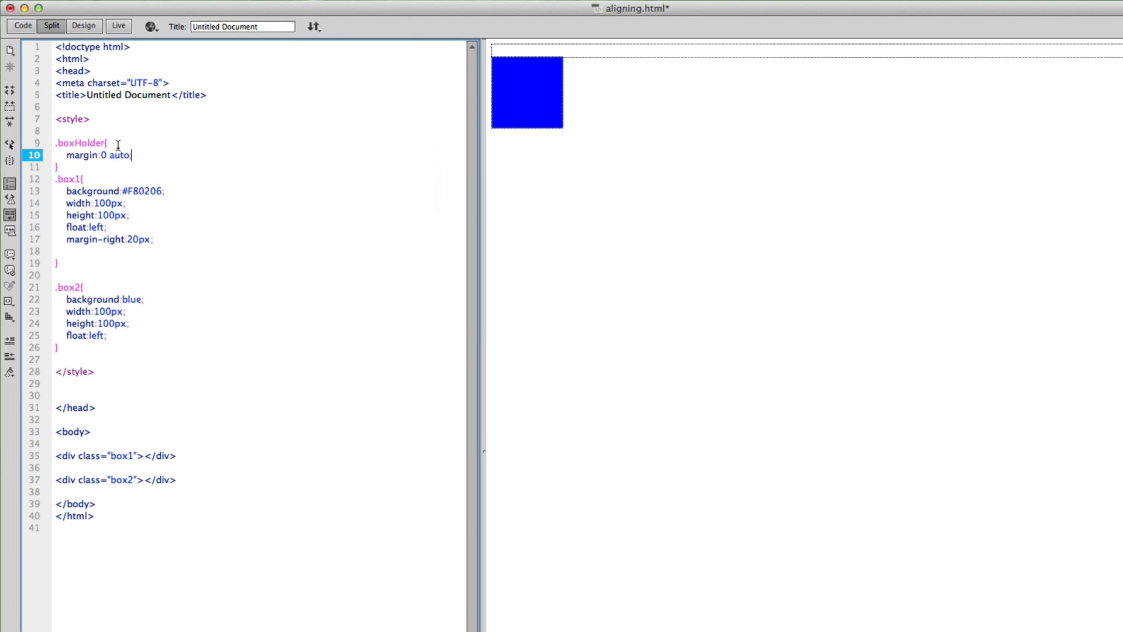
mouse_move(84, 154)
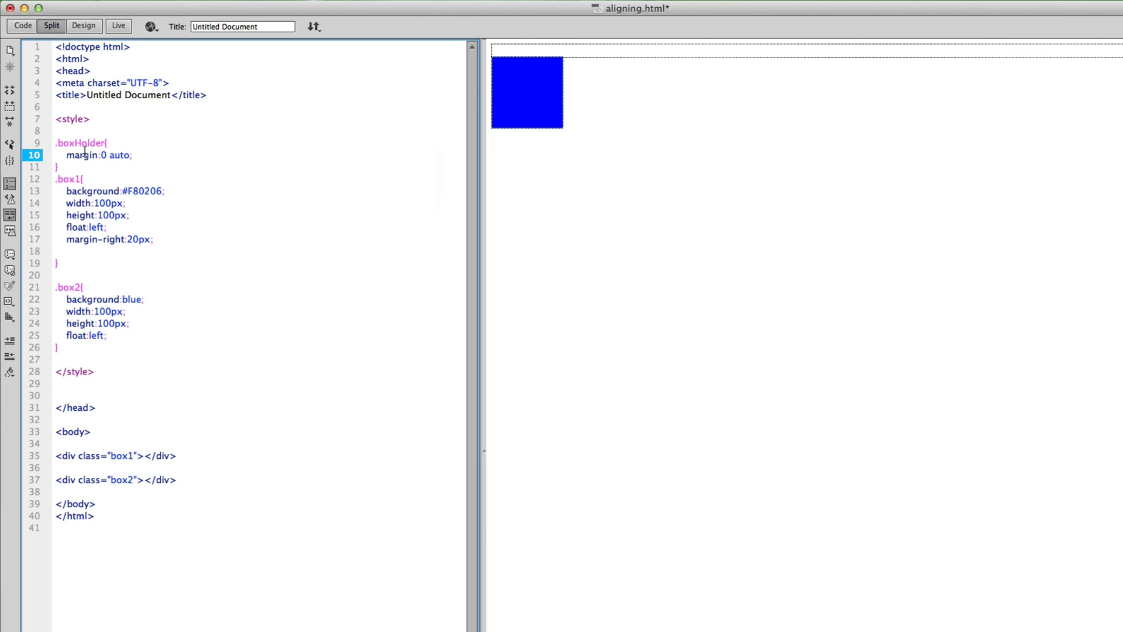
click(80, 443)
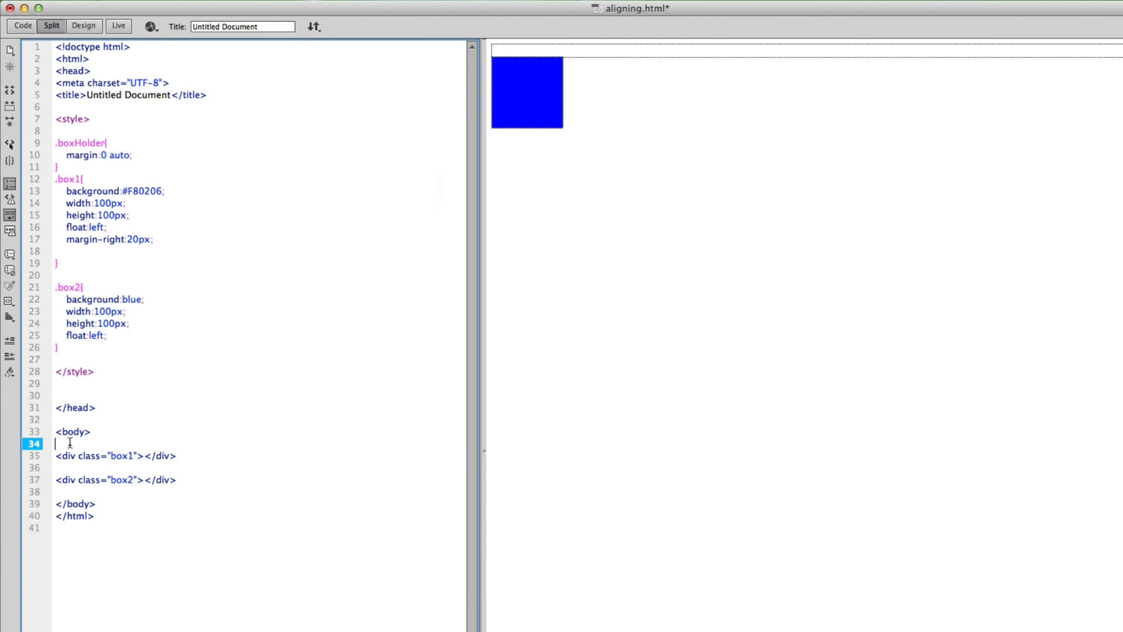
Wrap the box1 and box2 divs in a <div class="boxHolder"> container.
text(<div class="boxHolder">)
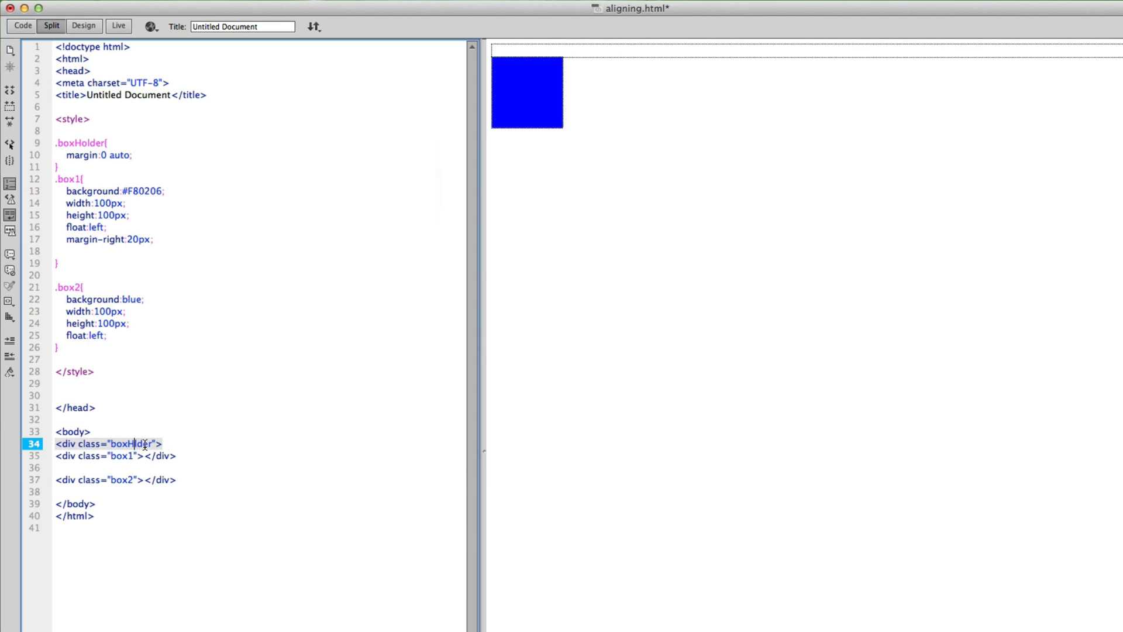
click(179, 479)
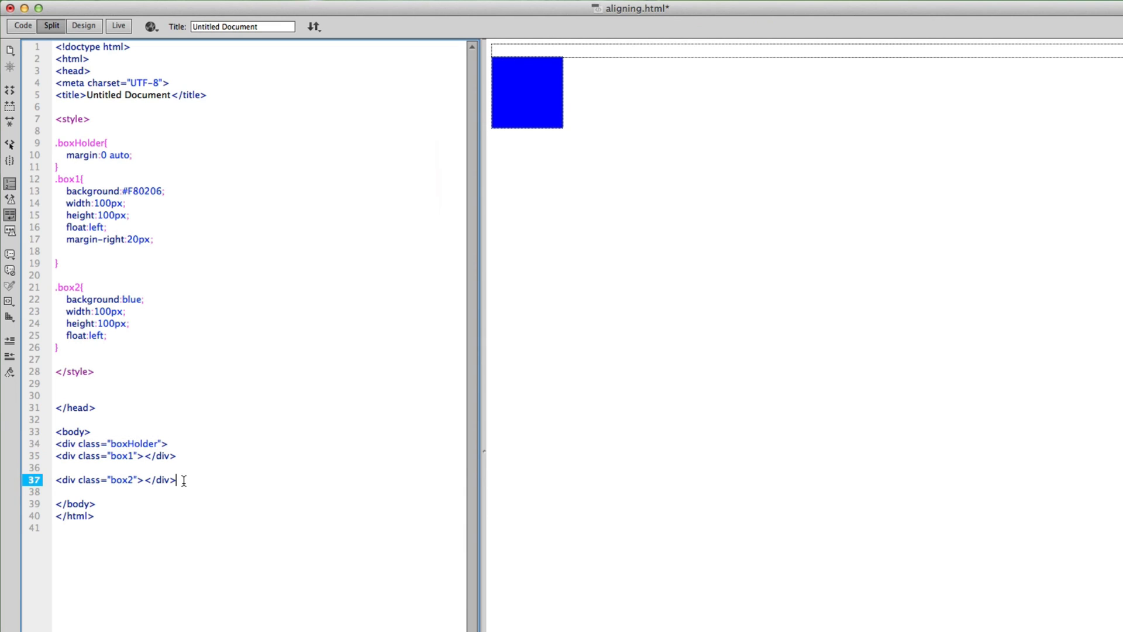
text(</div>)
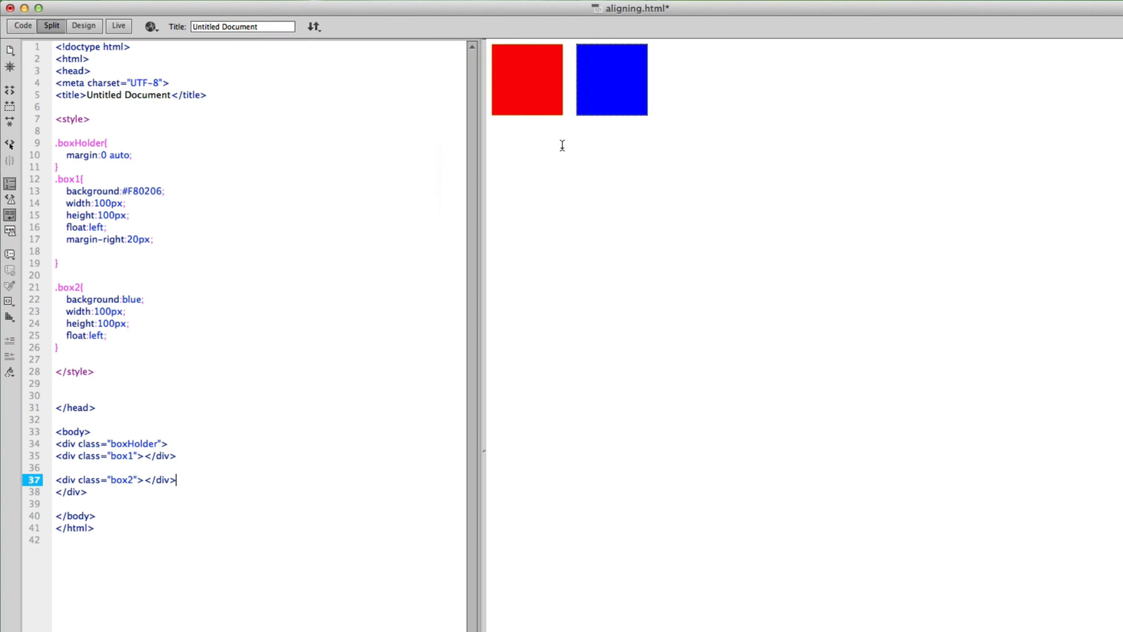
mouse_move(165, 217)
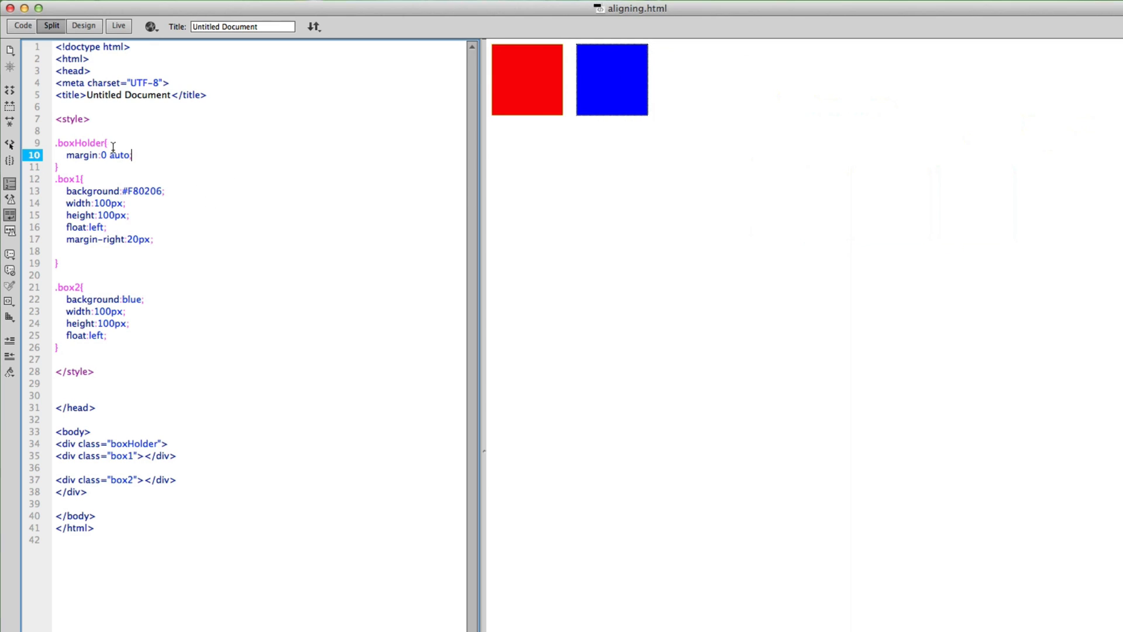
mouse_move(462, 117)
text(;)
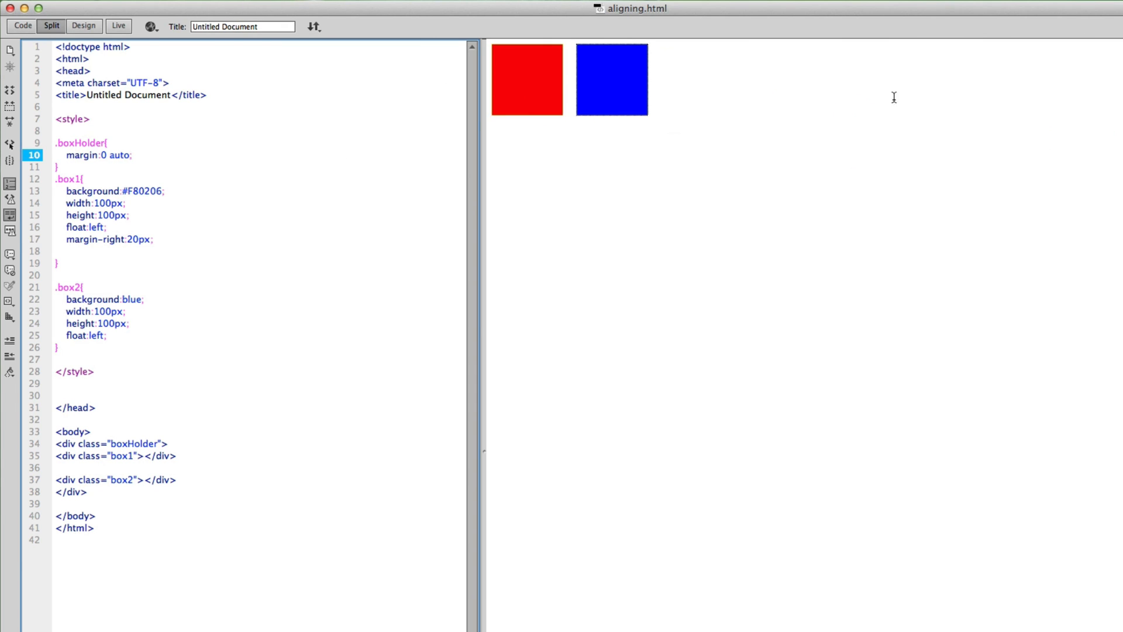
mouse_move(312, 108)
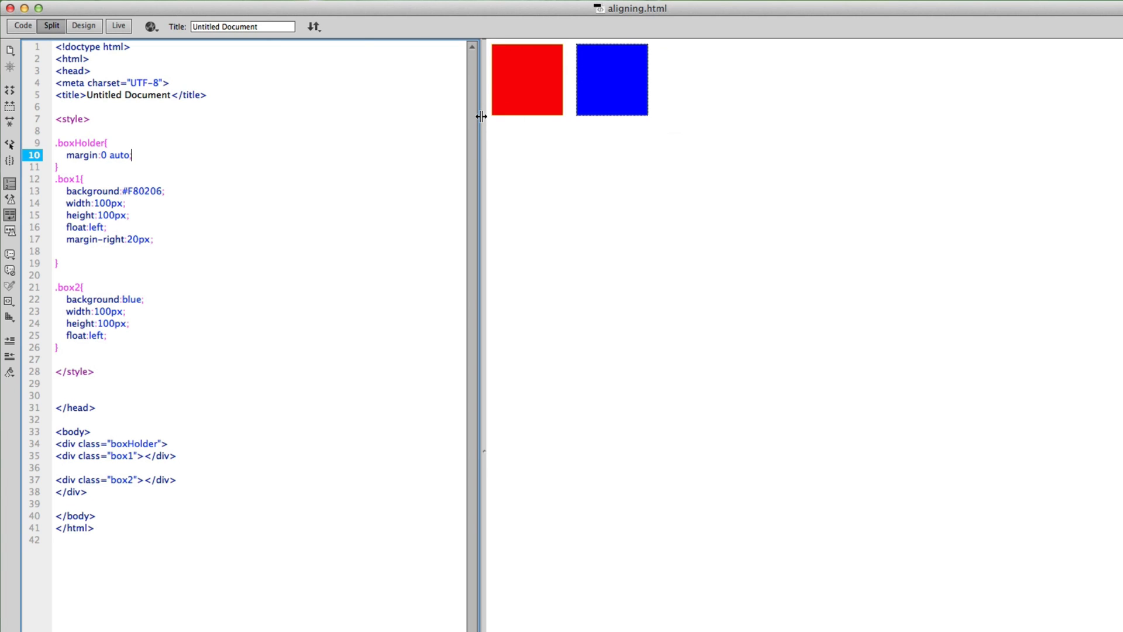
mouse_move(543, 106)
text(;)
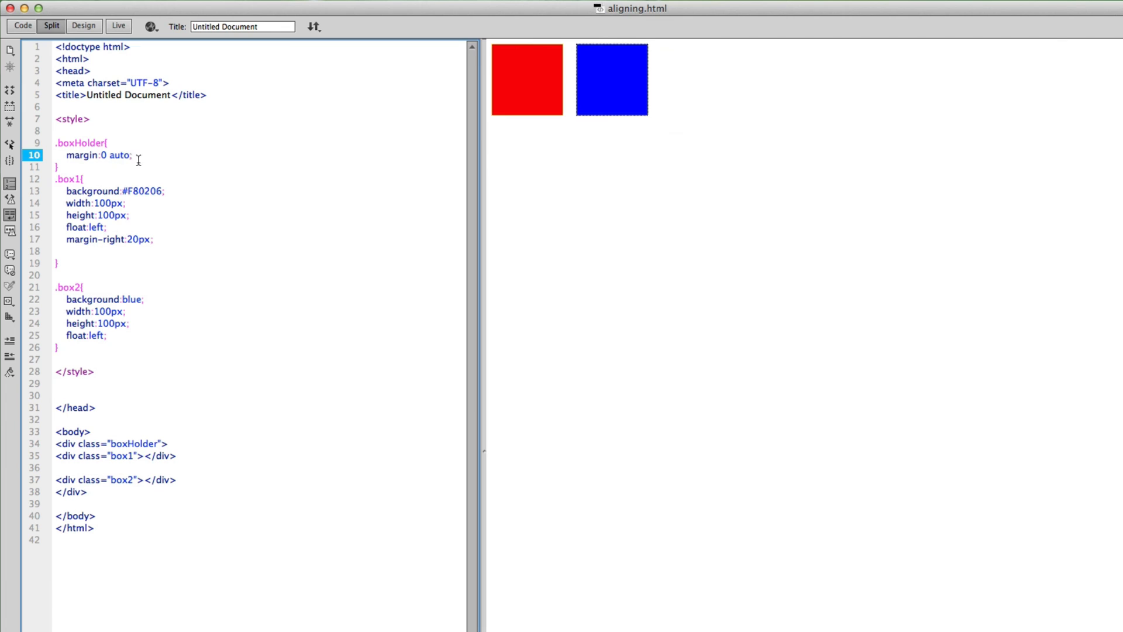
Add width:220px; on a new line in the .boxHolder rule.
key(Return)
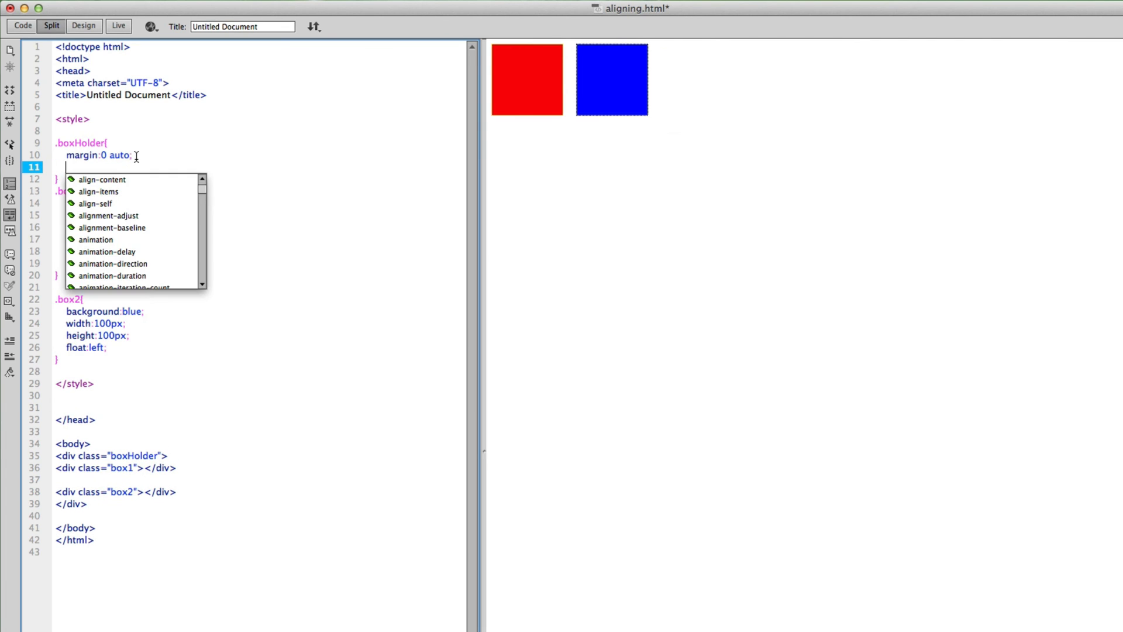
text(width:)
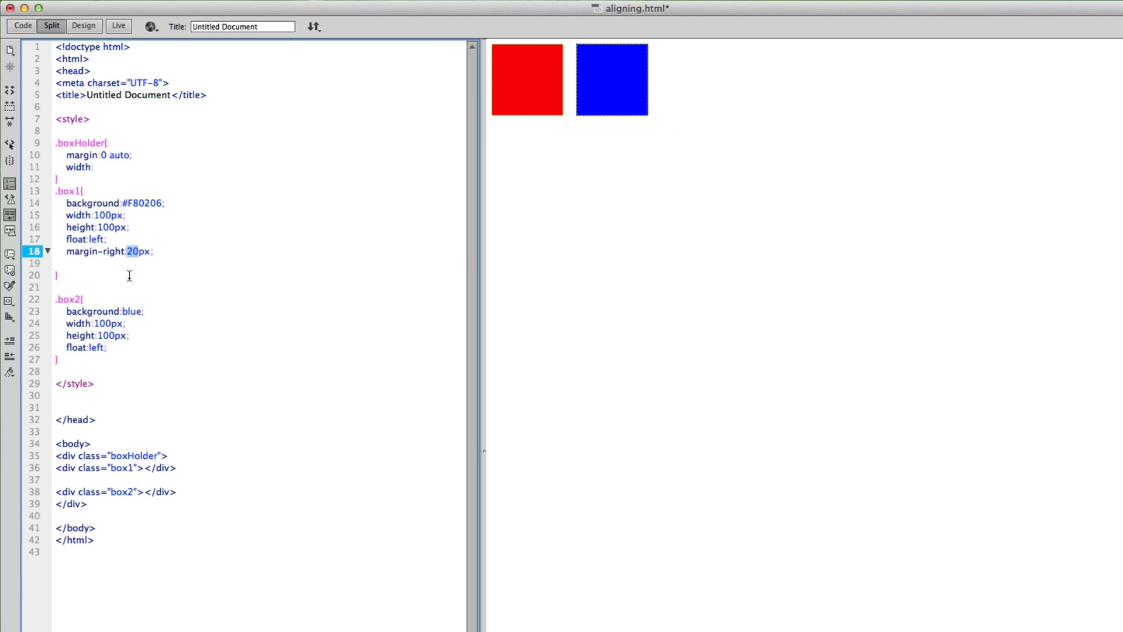
click(93, 167)
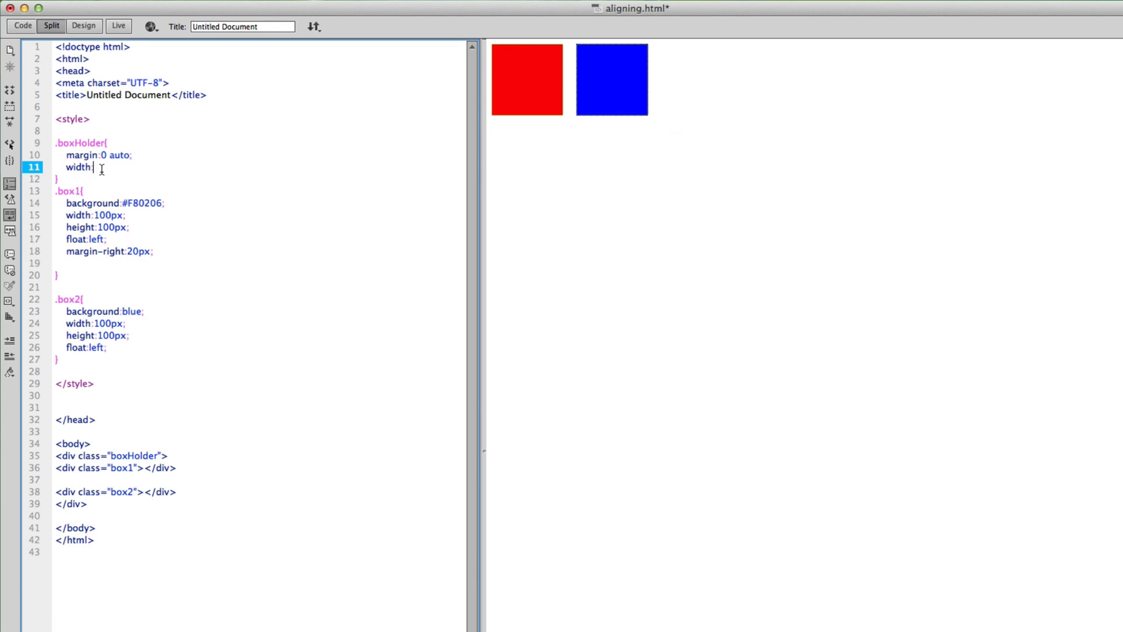
text(220px;)
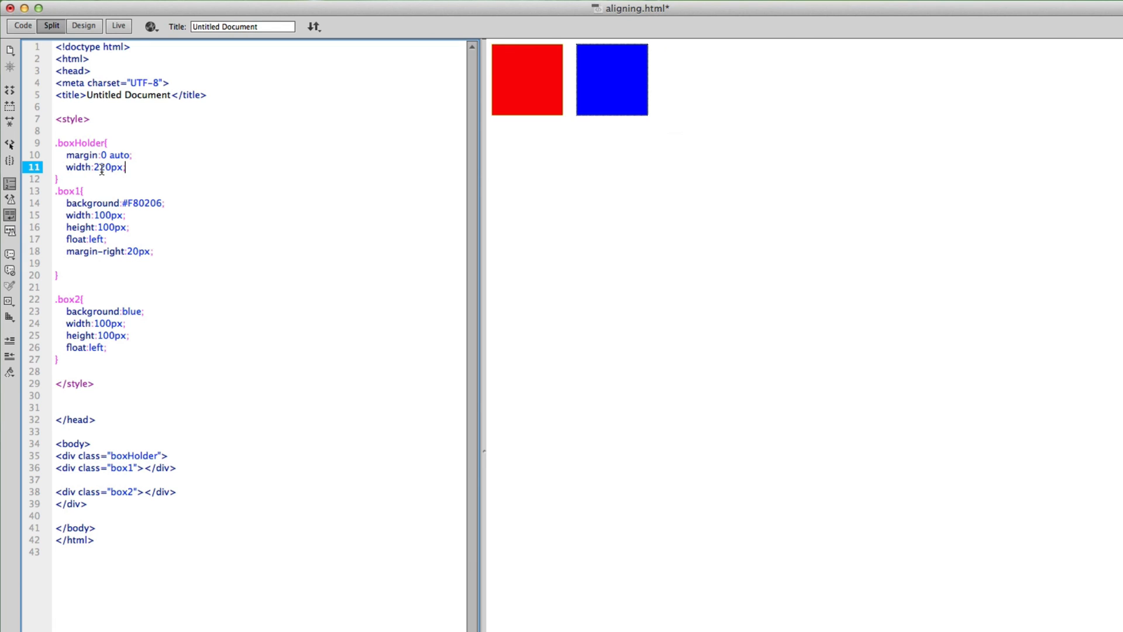